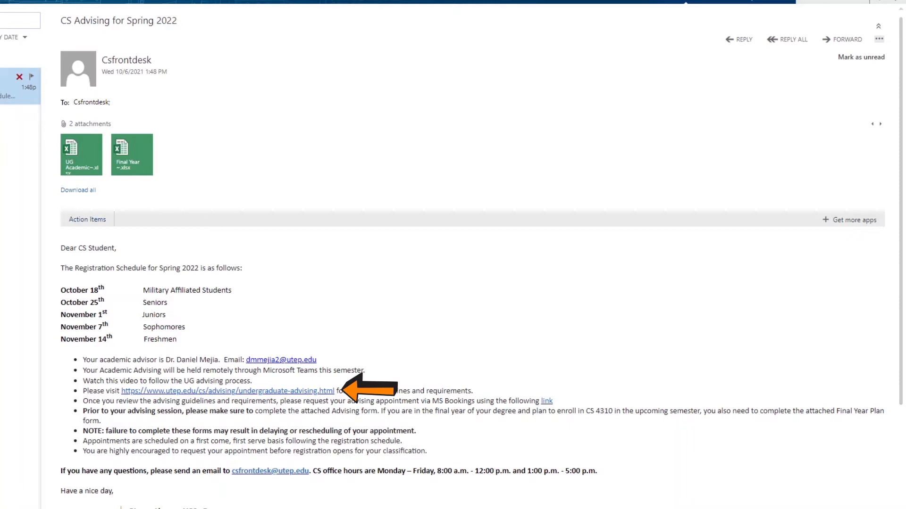
- Review the undergraduate advising guidelines page and reach the advising booking page
{"action": "left_click", "coordinate": [227, 390]}
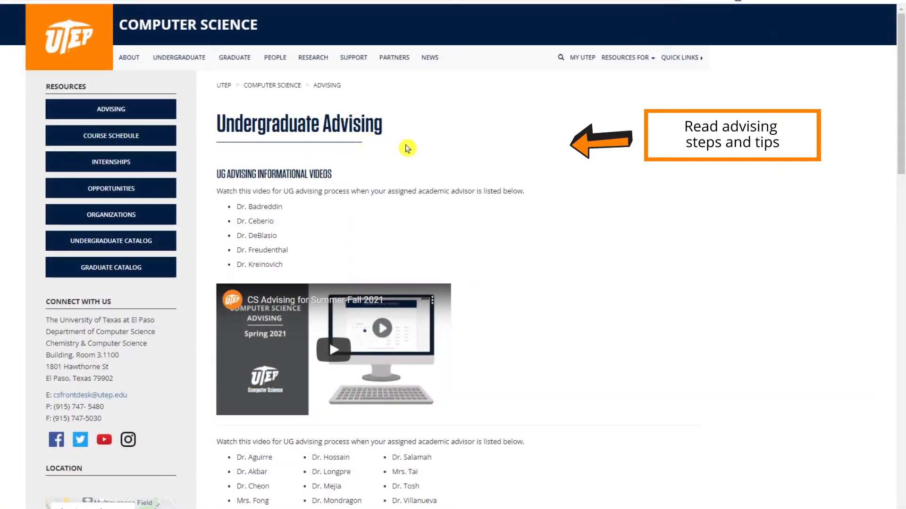
{"action": "scroll", "scroll_direction": "down", "scroll_amount": 3}
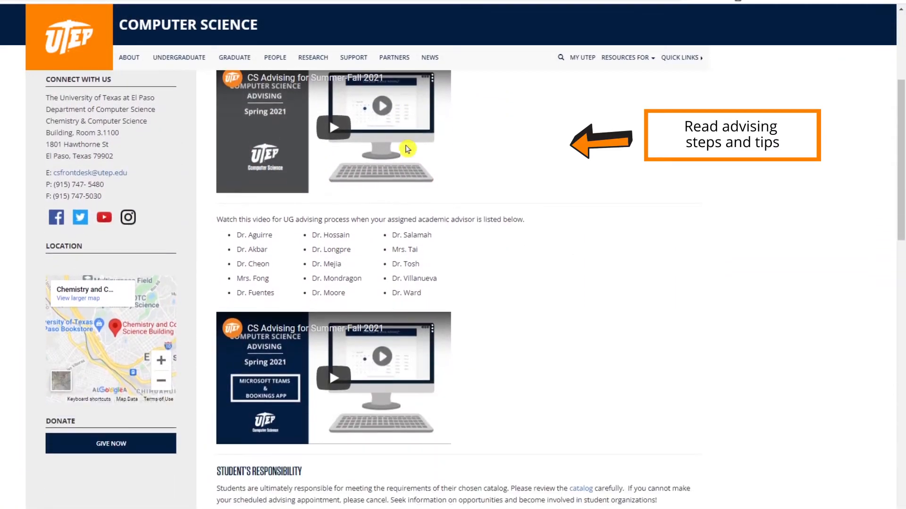
{"action": "scroll", "scroll_direction": "down", "scroll_amount": 3}
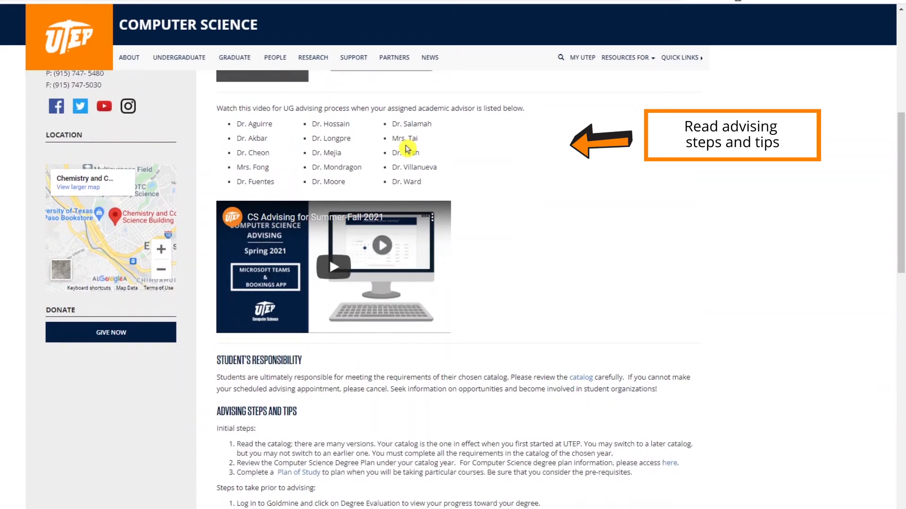
{"action": "scroll", "scroll_direction": "down", "scroll_amount": 3}
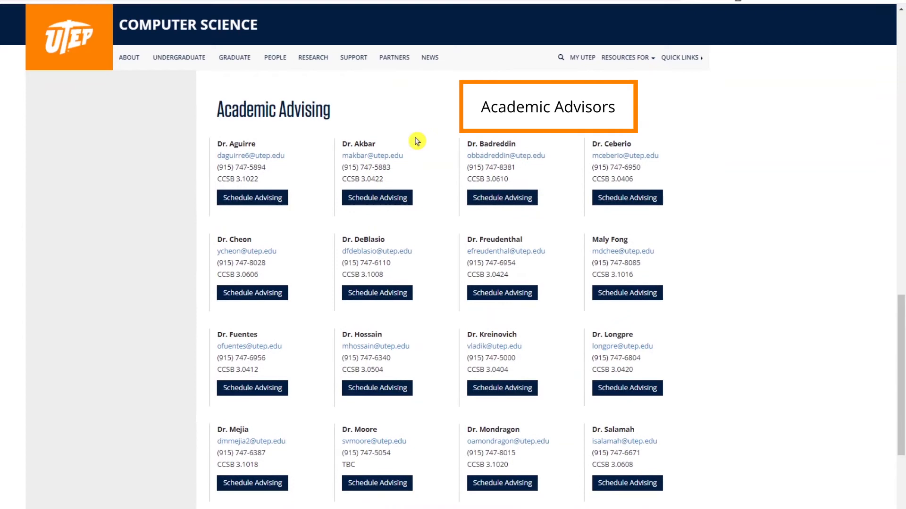
{"action": "mouse_move", "coordinate": [417, 148]}
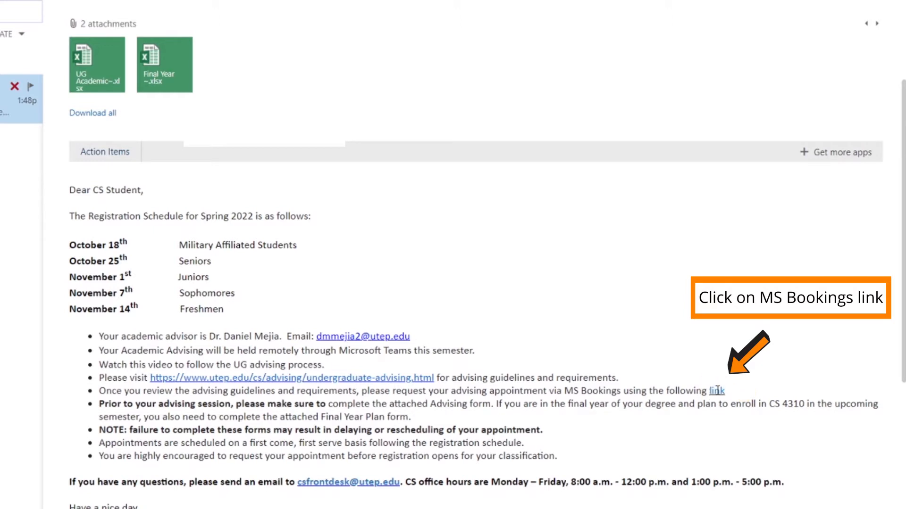
{"action": "left_click", "coordinate": [716, 390]}
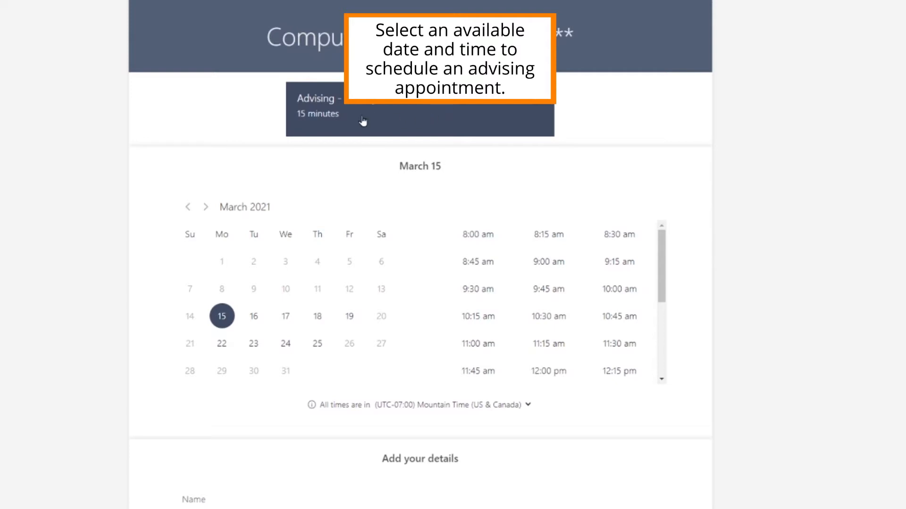
{"action": "mouse_move", "coordinate": [382, 122]}
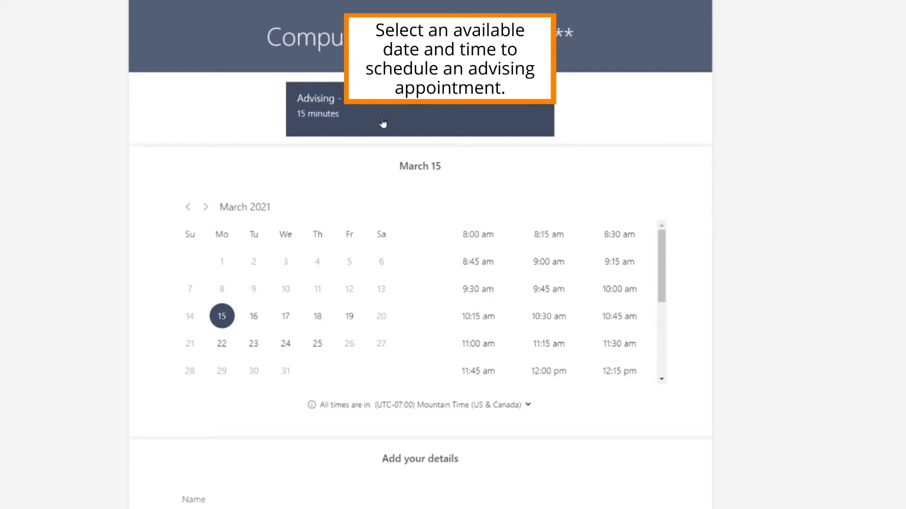
- Choose Friday March 19 at 4:00 pm for the advising appointment
{"action": "scroll", "scroll_direction": "down", "scroll_amount": 3}
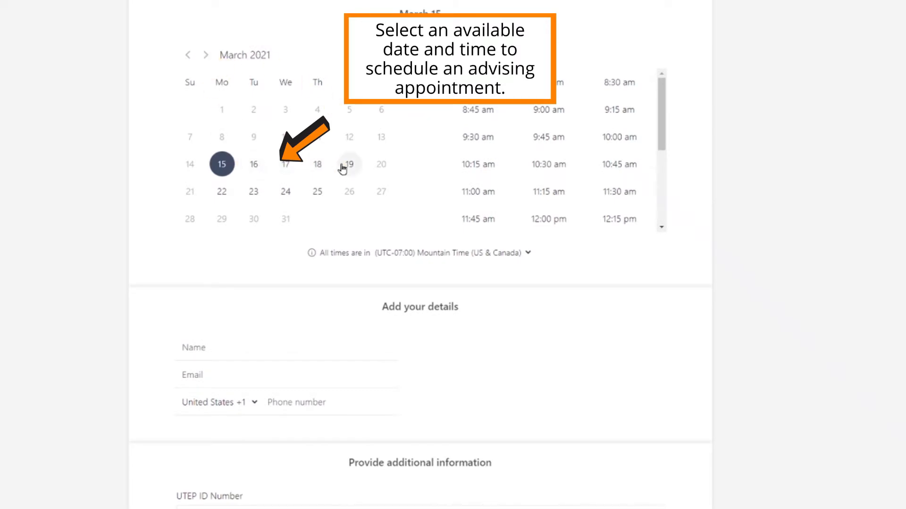
{"action": "left_click", "coordinate": [349, 164]}
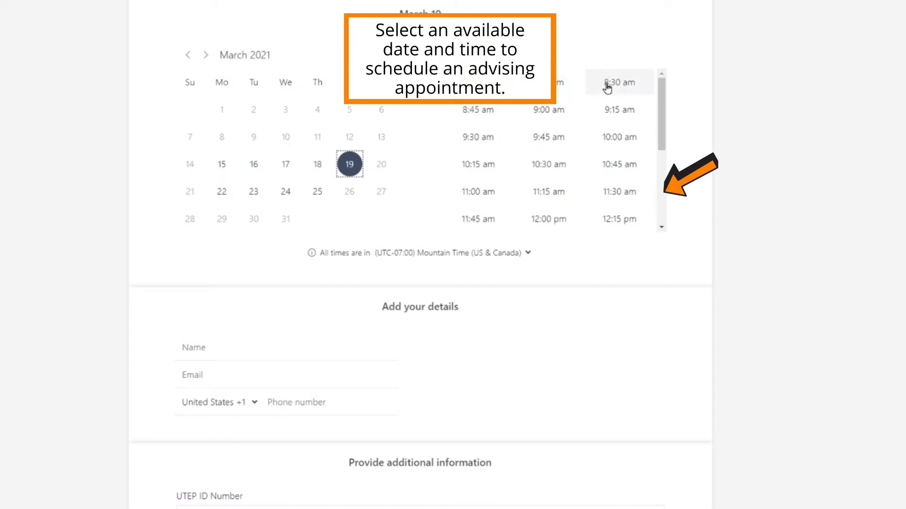
{"action": "scroll", "scroll_direction": "down", "scroll_amount": 3}
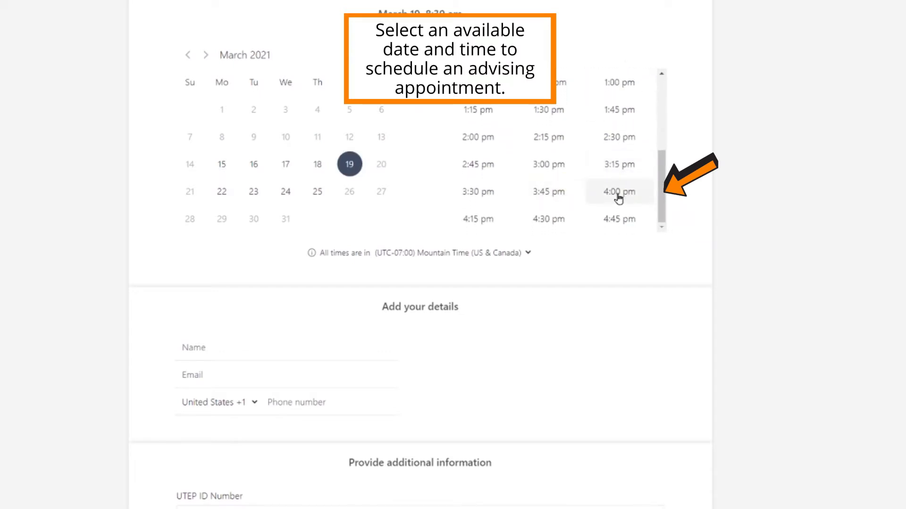
{"action": "left_click", "coordinate": [619, 192]}
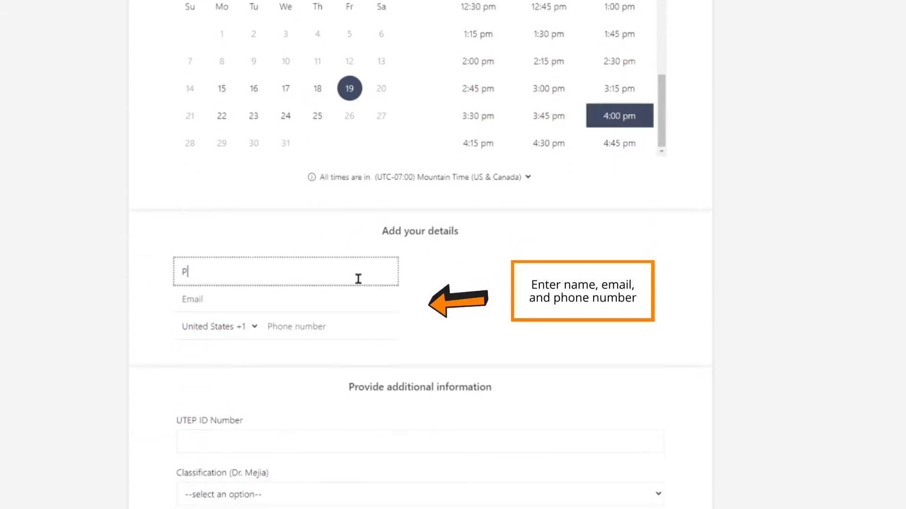
{"action": "type", "text": "aydirt Pete"}
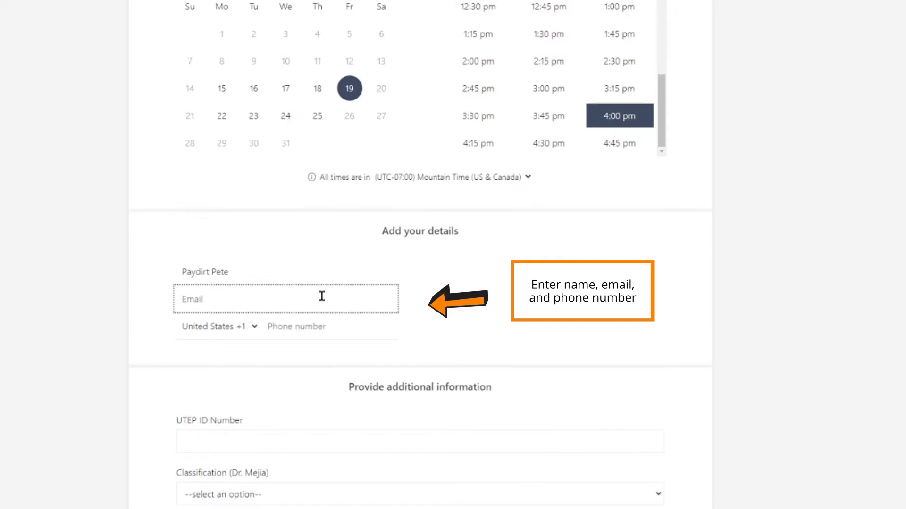
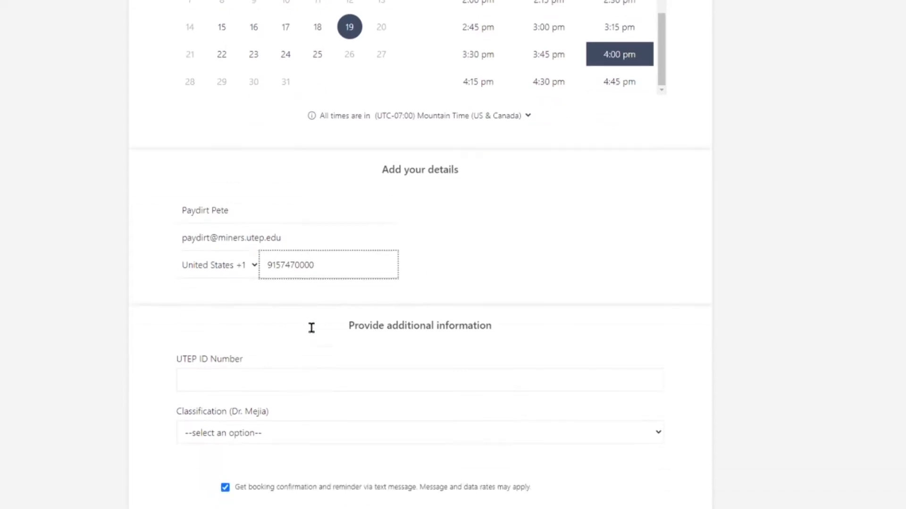
{"action": "type", "text": "800000"}
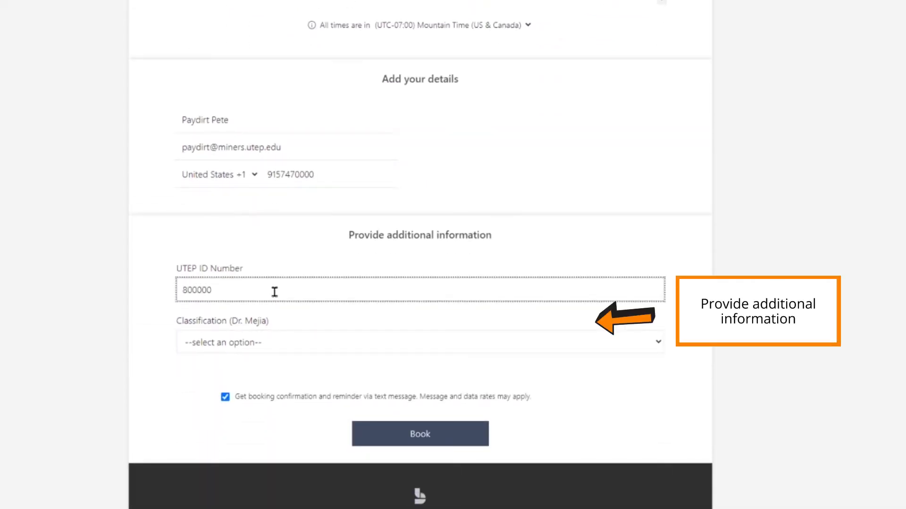
- Set classification to Freshman, book the appointment and dismiss the thank-you notice
{"action": "left_click", "coordinate": [420, 341]}
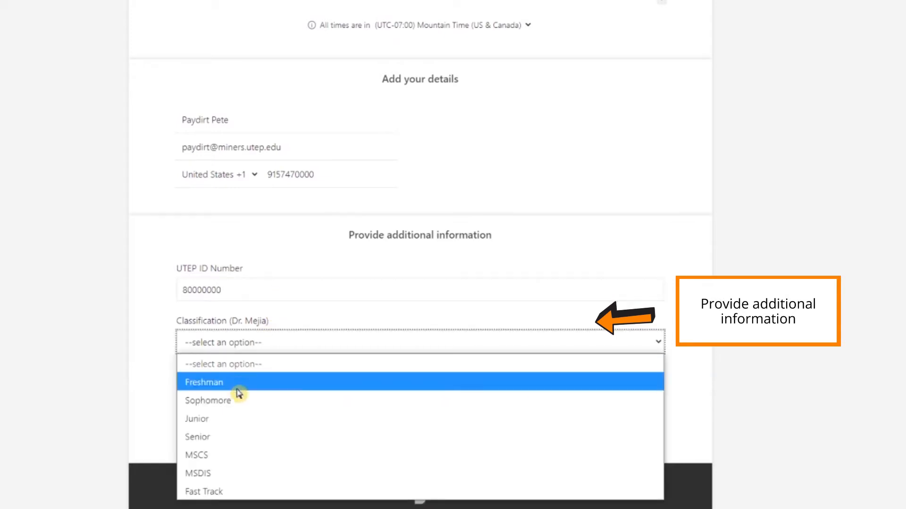
{"action": "left_click", "coordinate": [204, 382]}
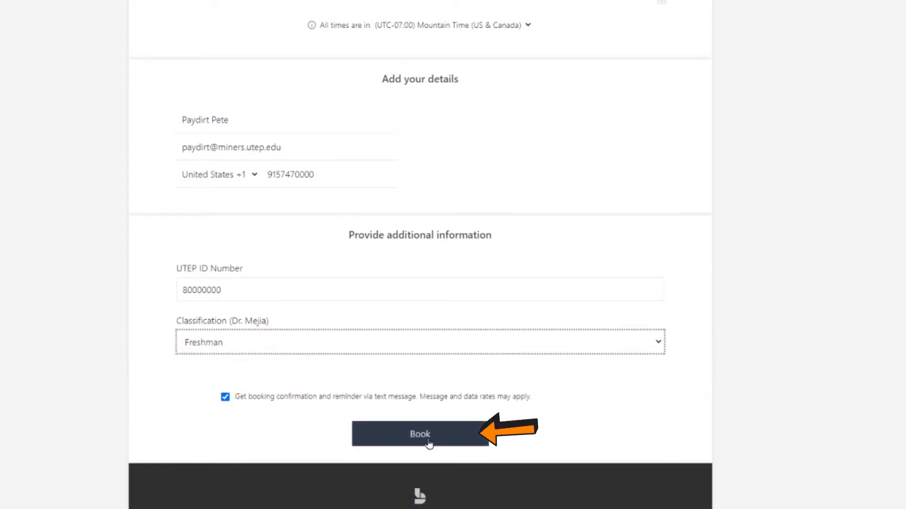
{"action": "left_click", "coordinate": [420, 434]}
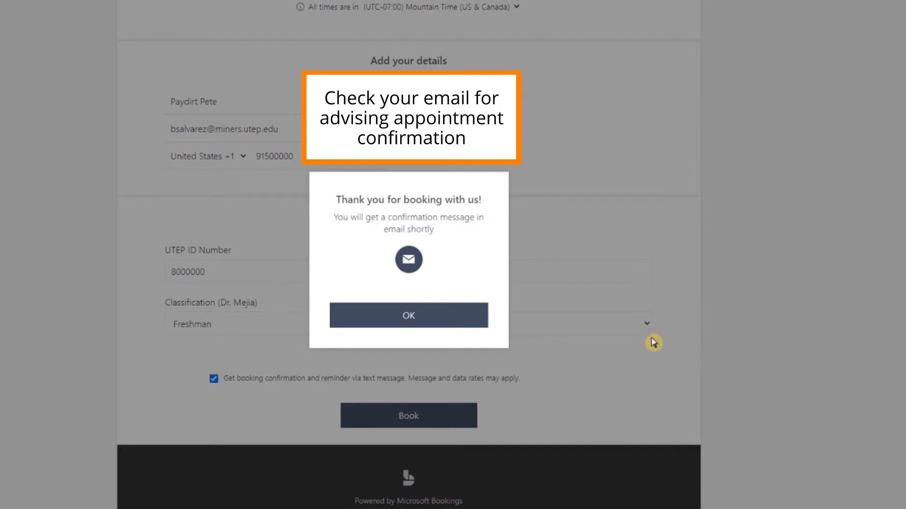
{"action": "mouse_move", "coordinate": [473, 318]}
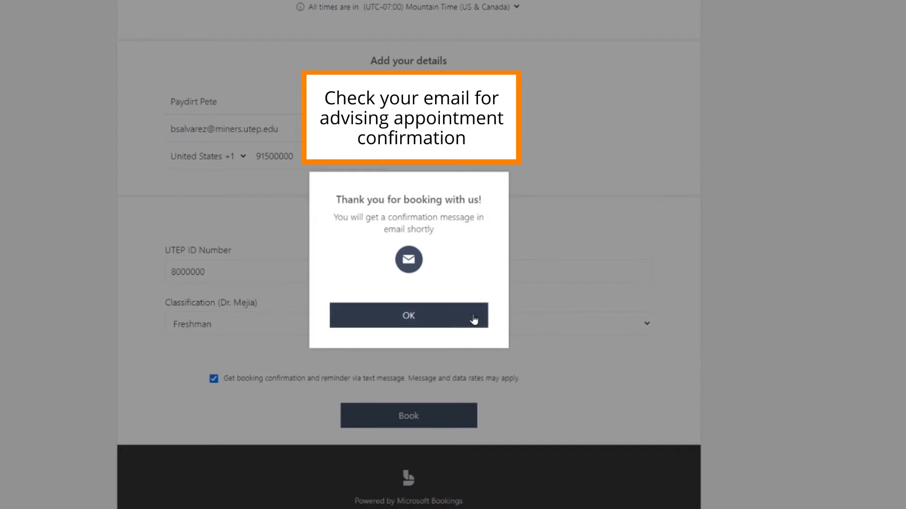
{"action": "left_click", "coordinate": [408, 315]}
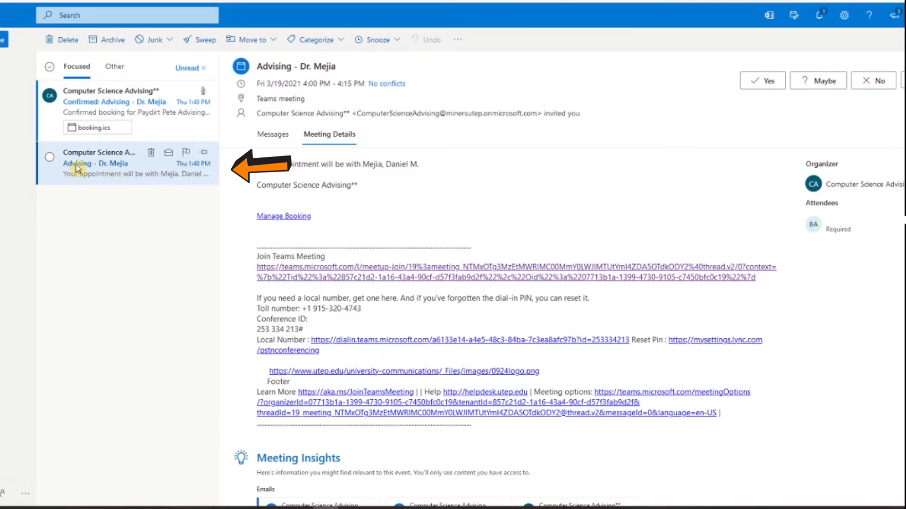
{"action": "mouse_move", "coordinate": [141, 168]}
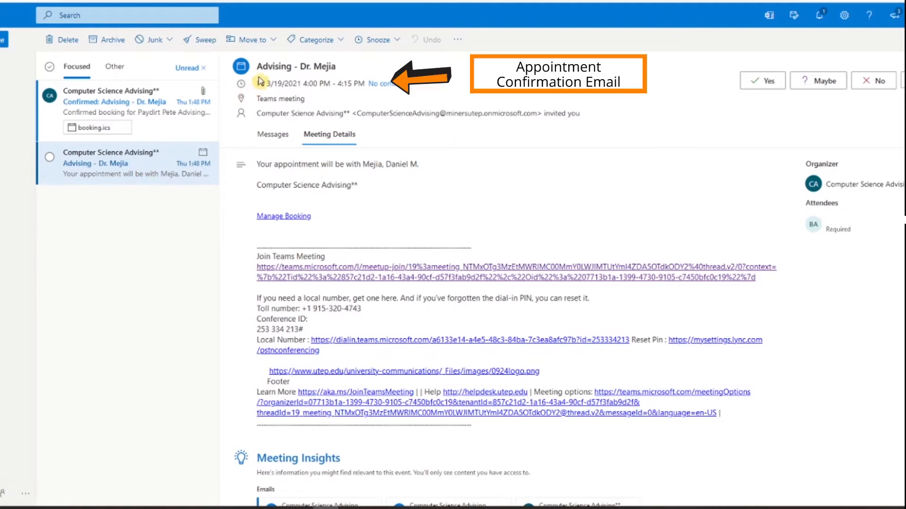
{"action": "mouse_move", "coordinate": [334, 82]}
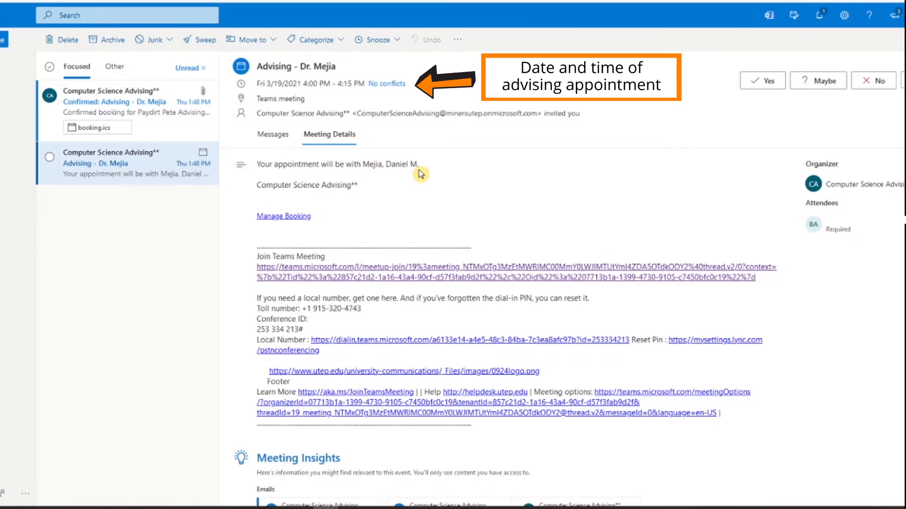
{"action": "mouse_move", "coordinate": [305, 269]}
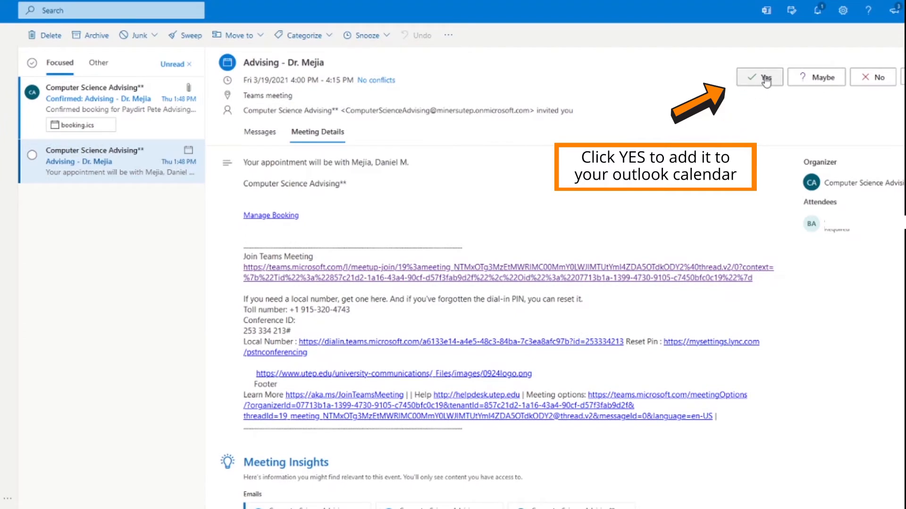
- Accept the Friday 3/19 4:00 pm advising meeting invitation with Yes
{"action": "left_click", "coordinate": [98, 99]}
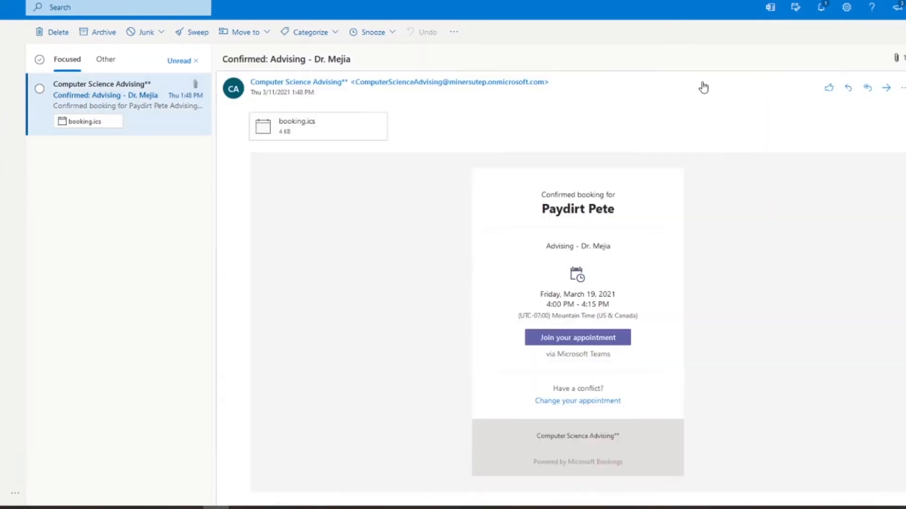
{"action": "mouse_move", "coordinate": [87, 246]}
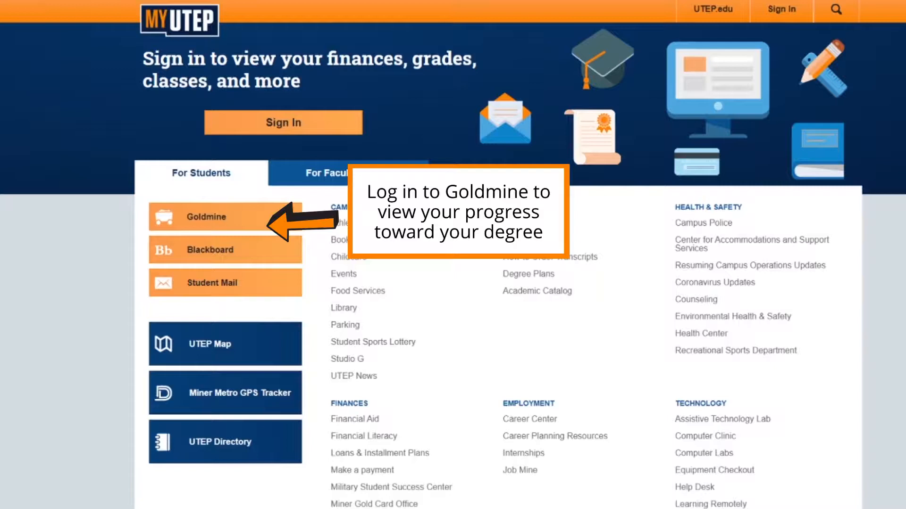
{"action": "mouse_move", "coordinate": [84, 5]}
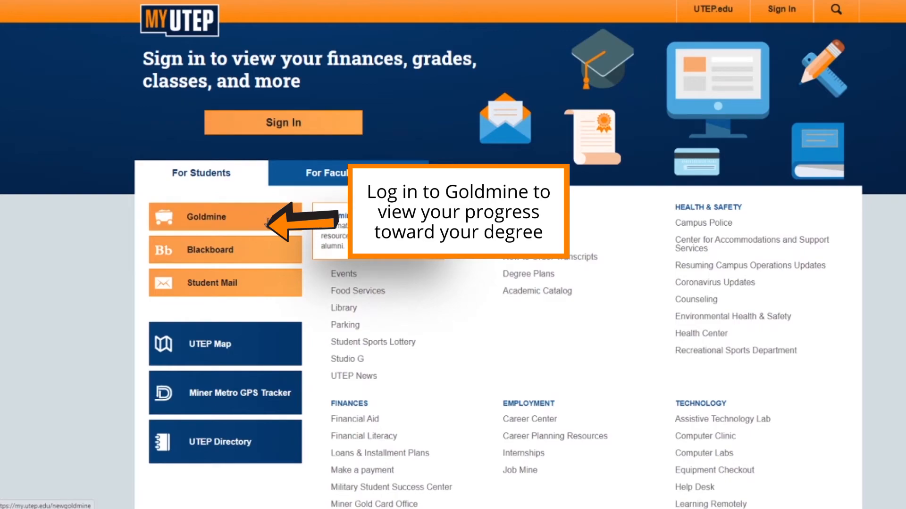
- Reach Goldmine's degree evaluation from the student portal's records menu
{"action": "left_click", "coordinate": [202, 217]}
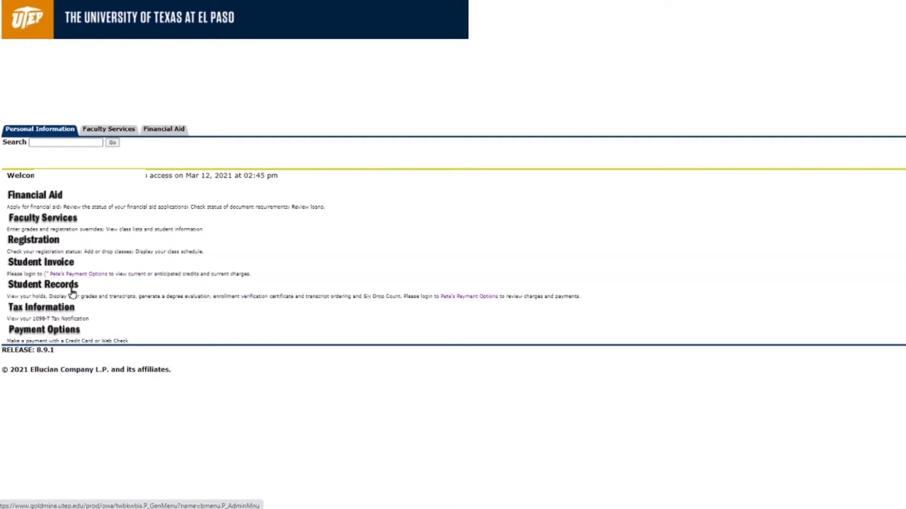
{"action": "left_click", "coordinate": [43, 284]}
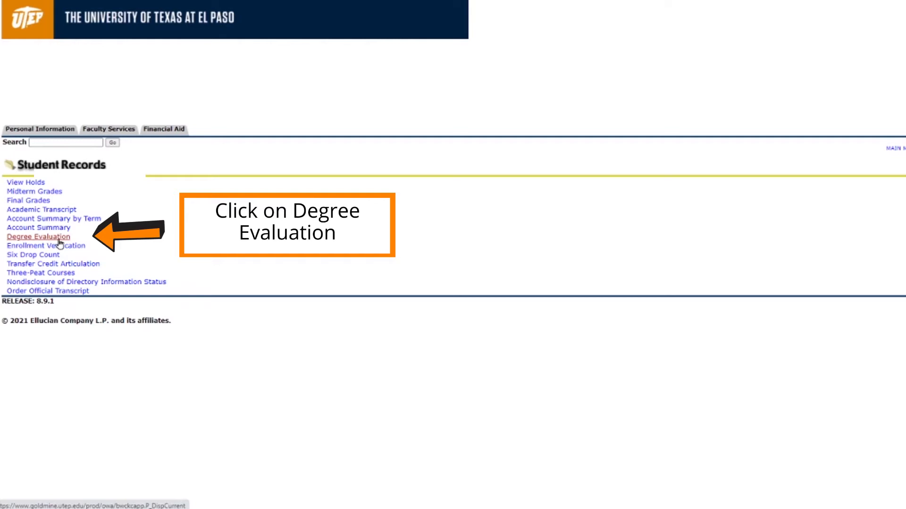
{"action": "left_click", "coordinate": [38, 236]}
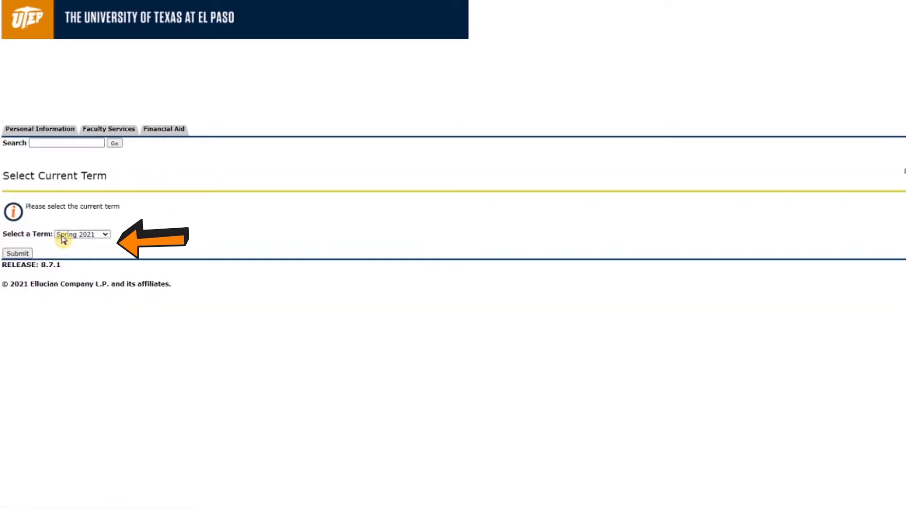
- Generate a Fall 2021 degree evaluation request for the MS in Software Engineering program
{"action": "left_click", "coordinate": [81, 234]}
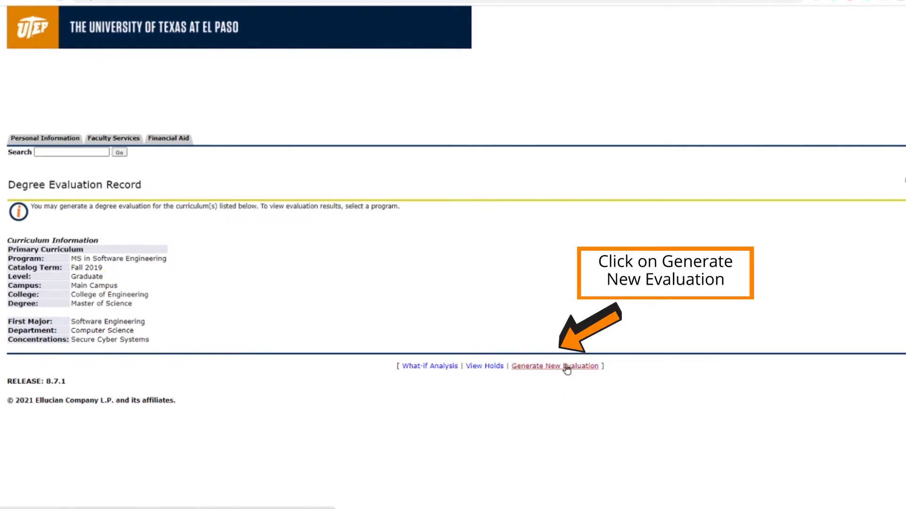
{"action": "left_click", "coordinate": [554, 366]}
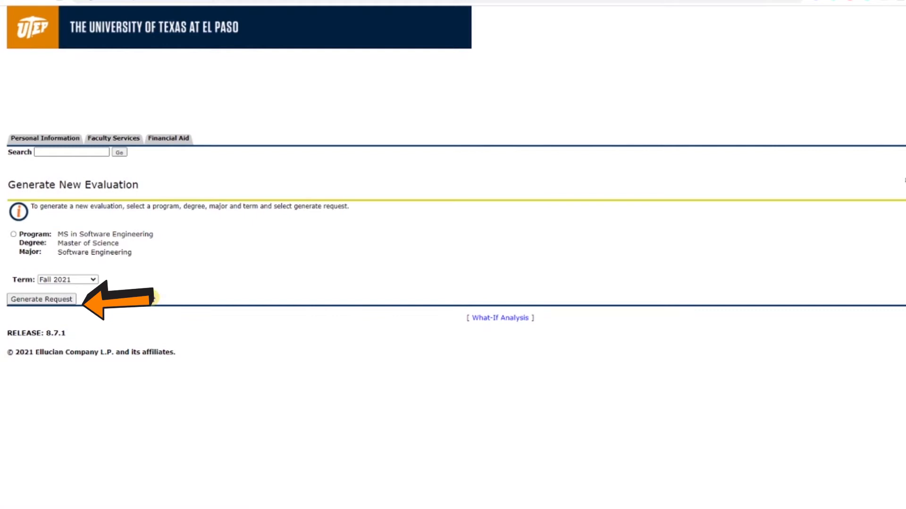
{"action": "left_click", "coordinate": [13, 234]}
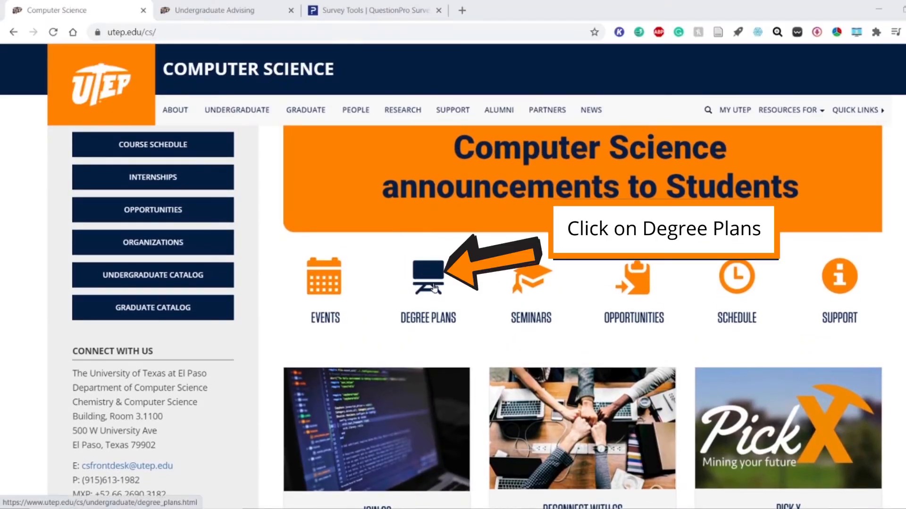
- View the 2019-2020 Computer Science degree plan PDF from the Degree Plans page
{"action": "left_click", "coordinate": [427, 283]}
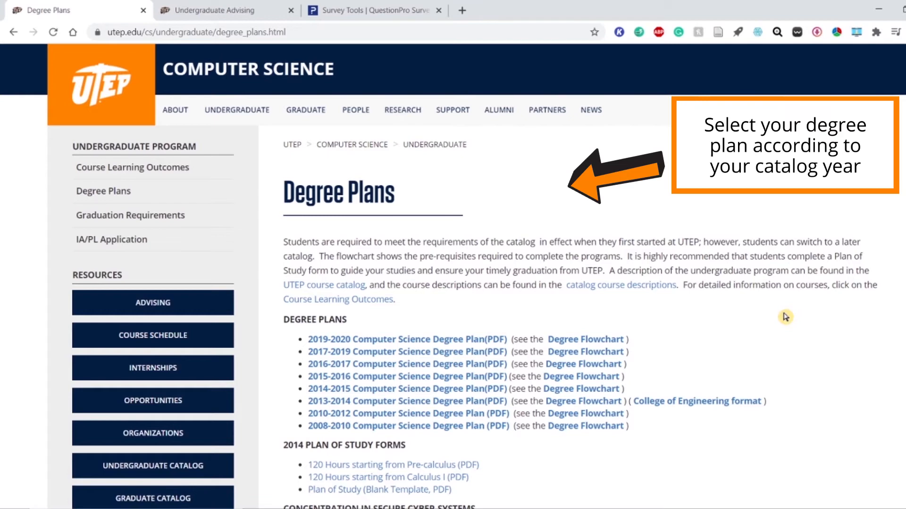
{"action": "scroll", "scroll_direction": "down", "scroll_amount": 3}
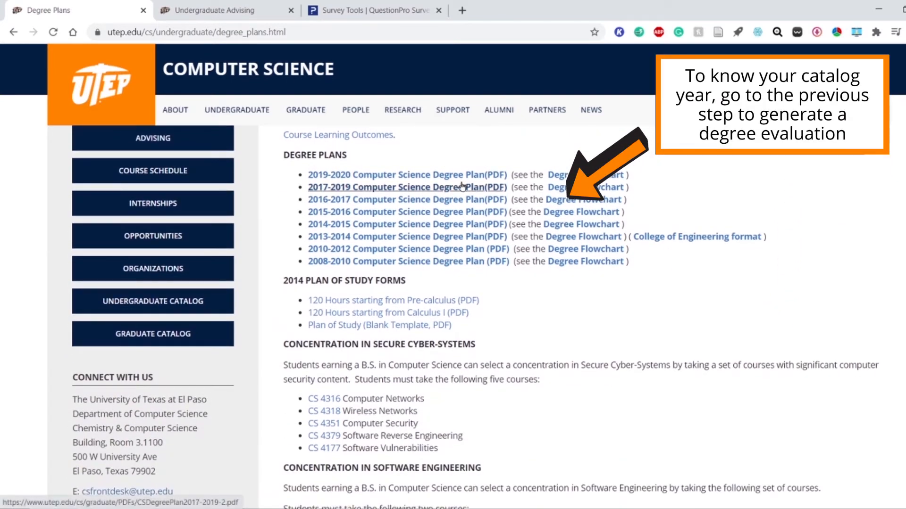
{"action": "left_click", "coordinate": [406, 175]}
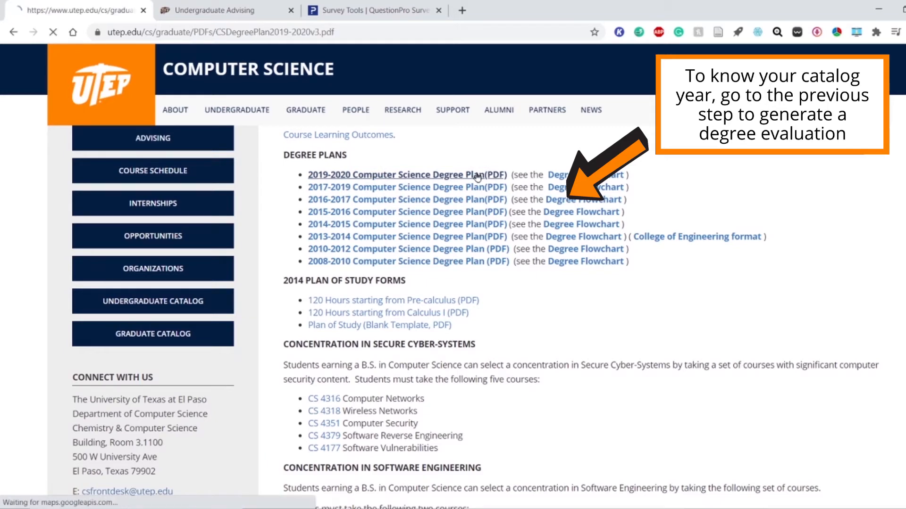
{"action": "left_click", "coordinate": [402, 174]}
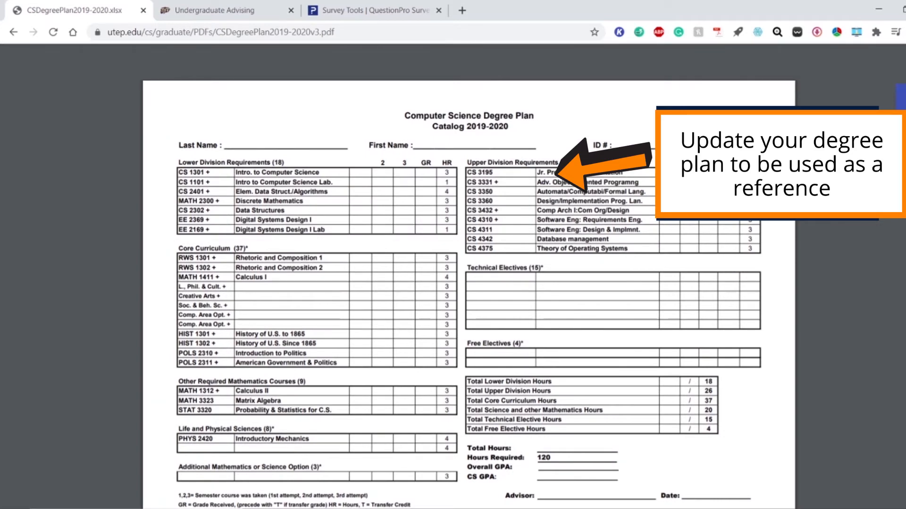
- Return to Degree Plans and view the 2019-2020 degree flowchart
{"action": "left_click", "coordinate": [12, 32]}
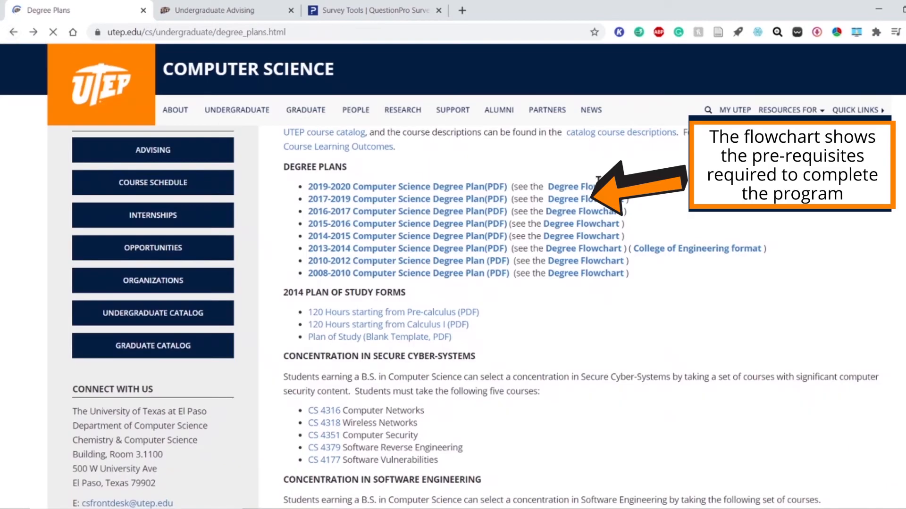
{"action": "left_click", "coordinate": [571, 186]}
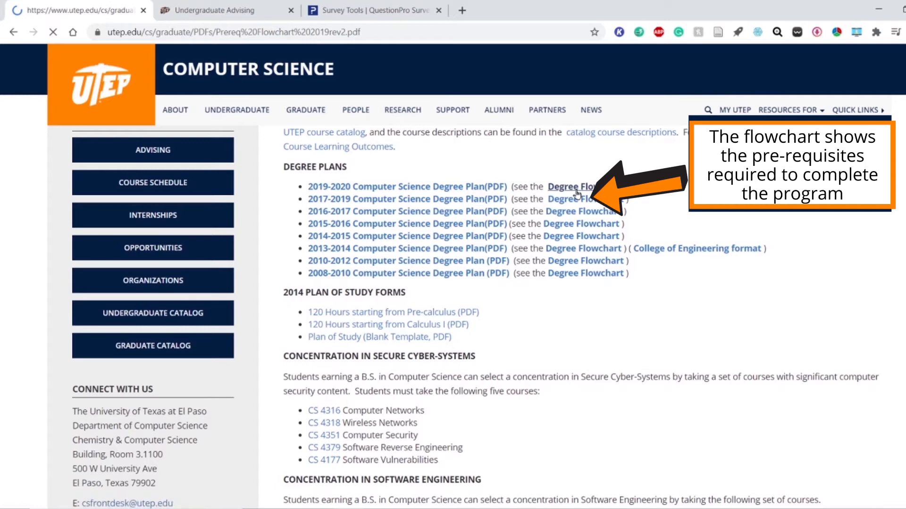
{"action": "left_click", "coordinate": [569, 199]}
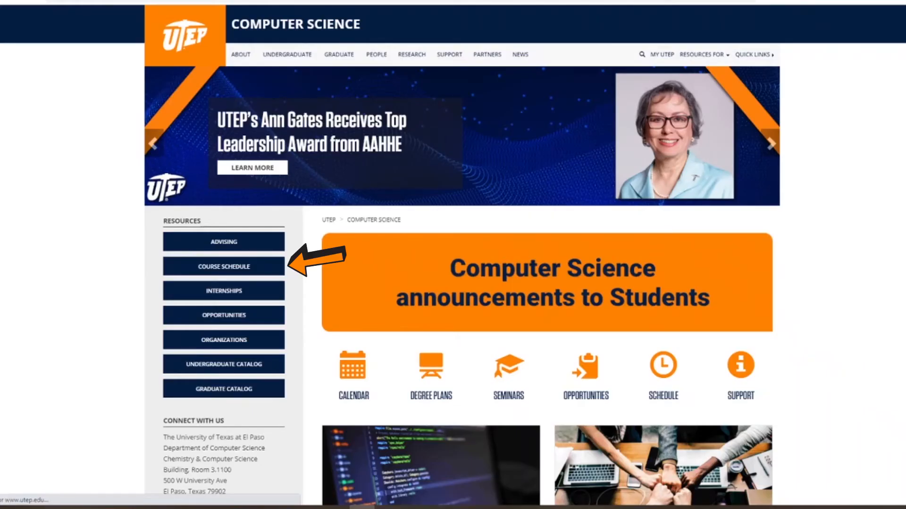
{"action": "mouse_move", "coordinate": [376, 39]}
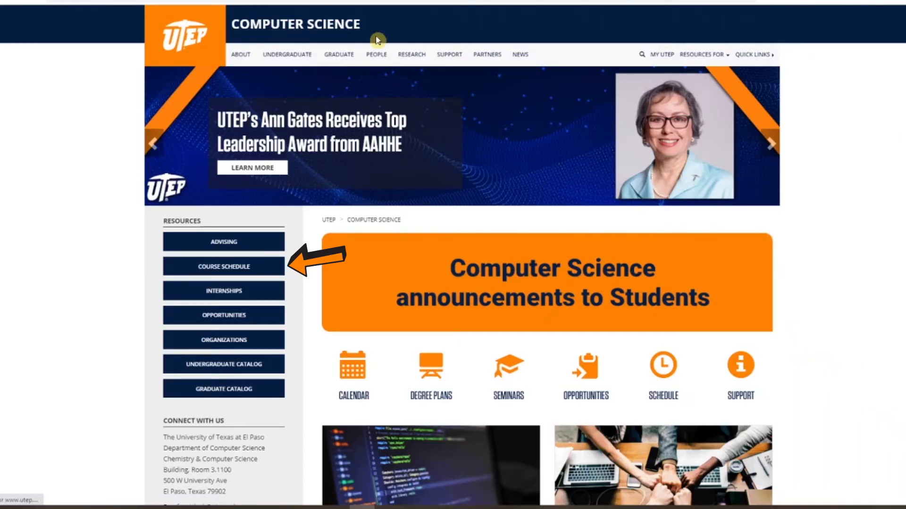
{"action": "mouse_move", "coordinate": [223, 266]}
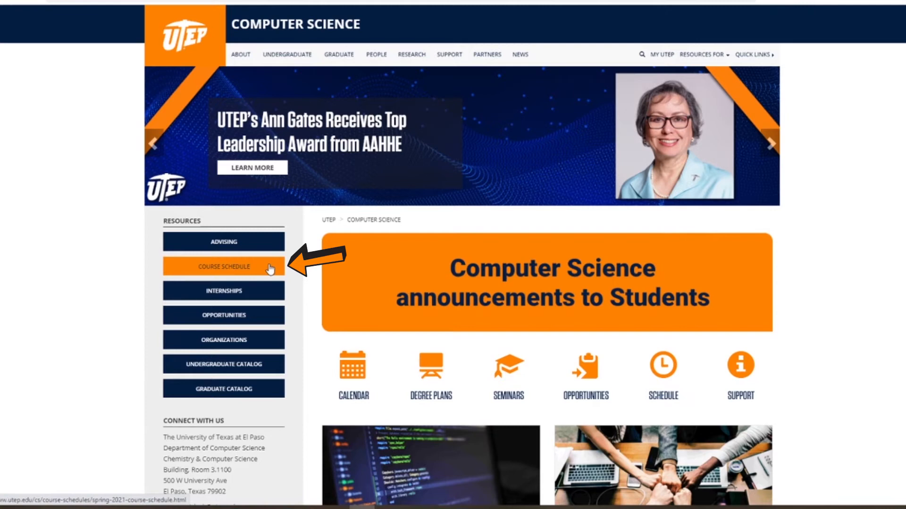
- View the Spring 2021 course schedule from the Resources sidebar
{"action": "left_click", "coordinate": [222, 266]}
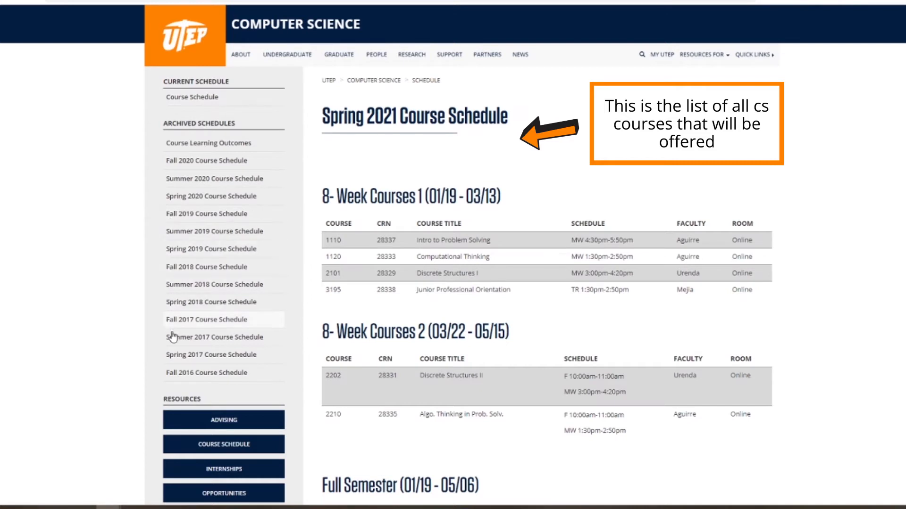
{"action": "mouse_move", "coordinate": [161, 137]}
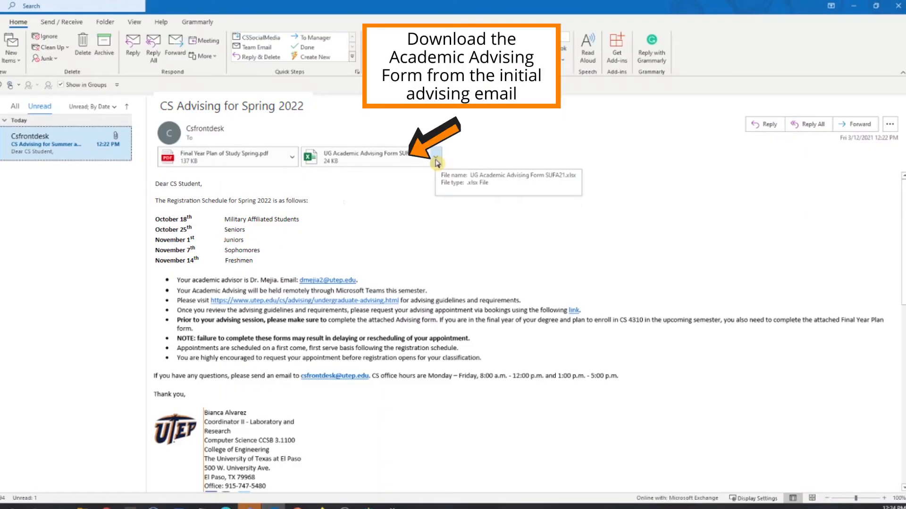
- Show the attachment options for the Academic Advising Form spreadsheet
{"action": "left_click", "coordinate": [437, 160]}
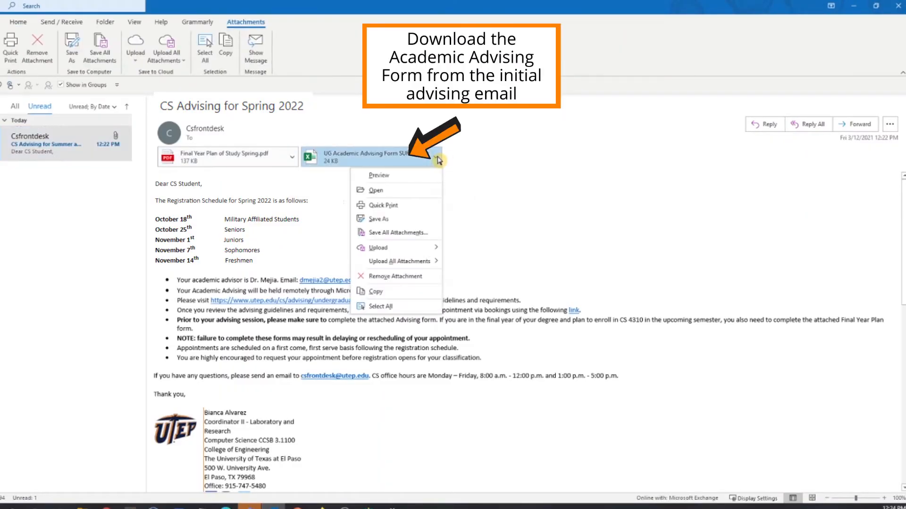
{"action": "mouse_move", "coordinate": [379, 218]}
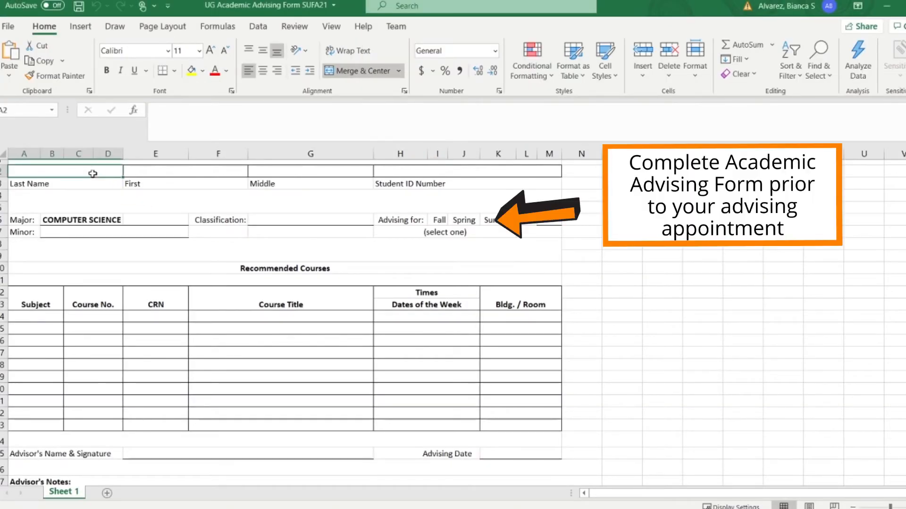
- Enter last name Paydirt, first name, and Freshman classification on the advising form
{"action": "type", "text": "Pay"}
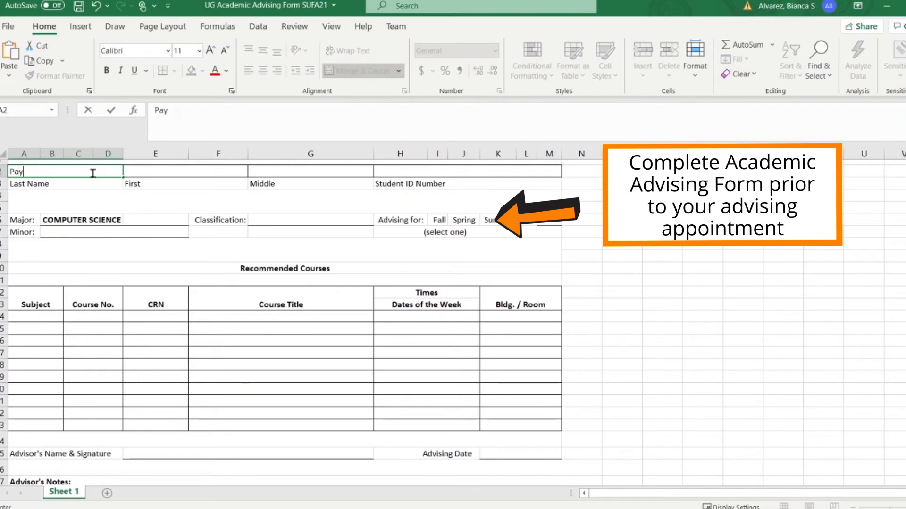
{"action": "type", "text": "dirt"}
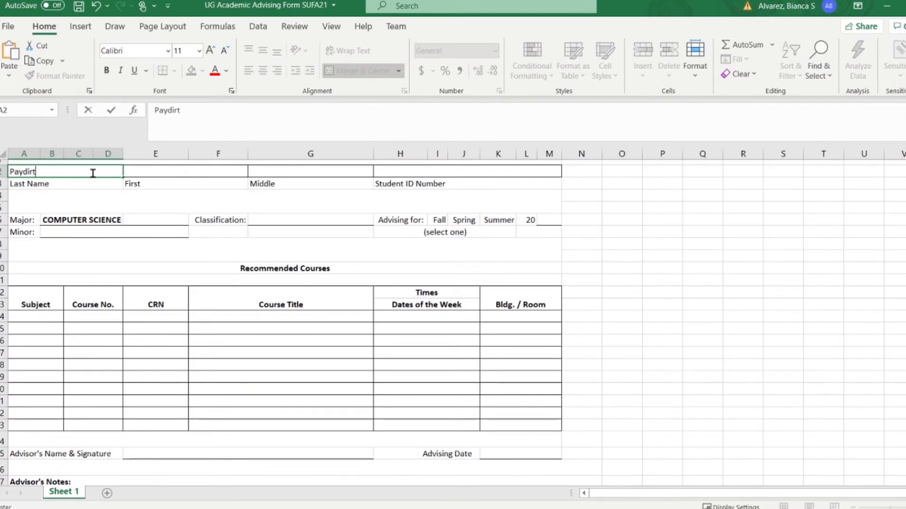
{"action": "type", "text": "Pa"}
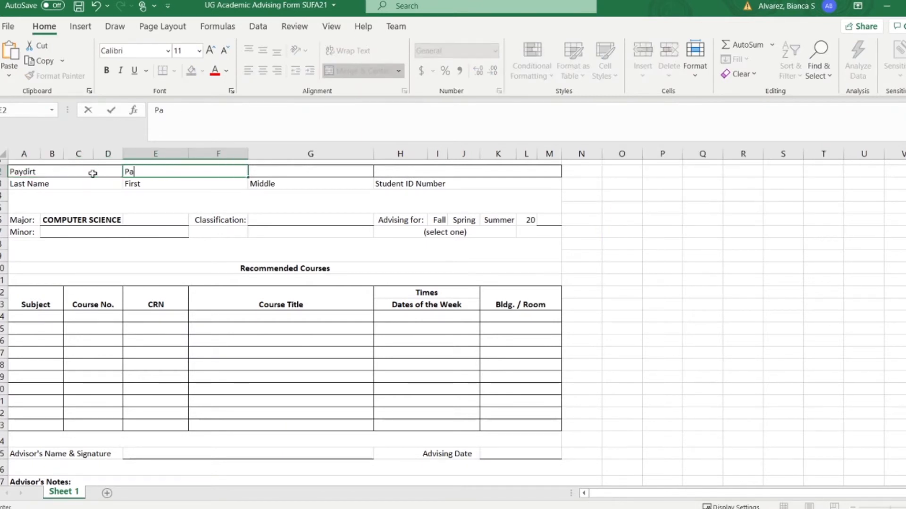
{"action": "type", "text": "Freshman"}
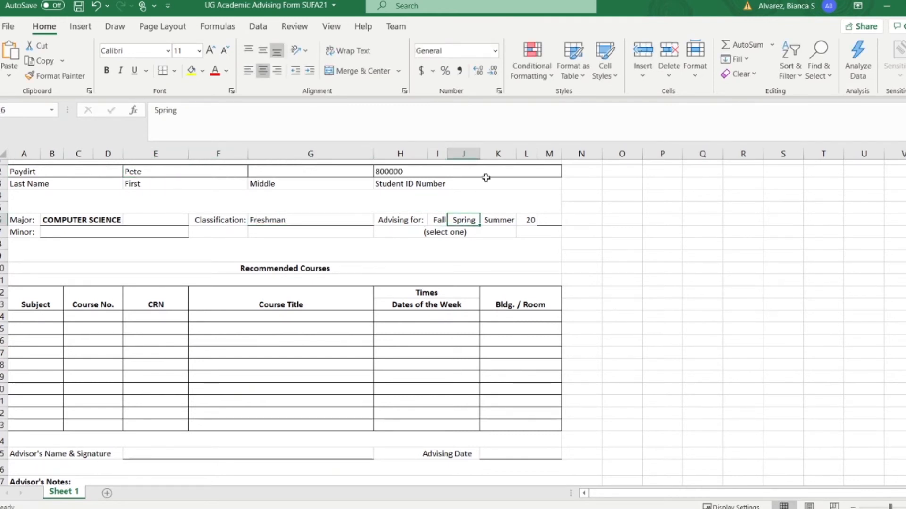
- Mark Fall as the advising term with fill highlighting
{"action": "left_click", "coordinate": [439, 220]}
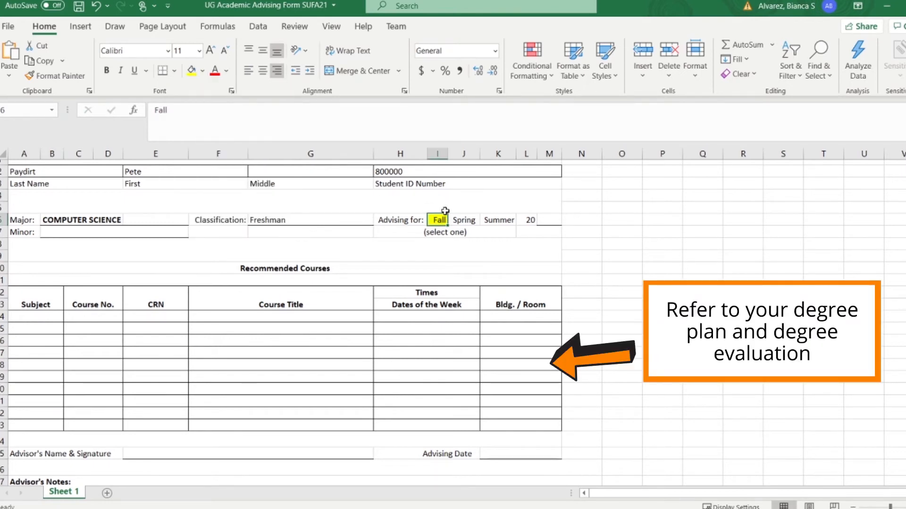
{"action": "left_click", "coordinate": [203, 71]}
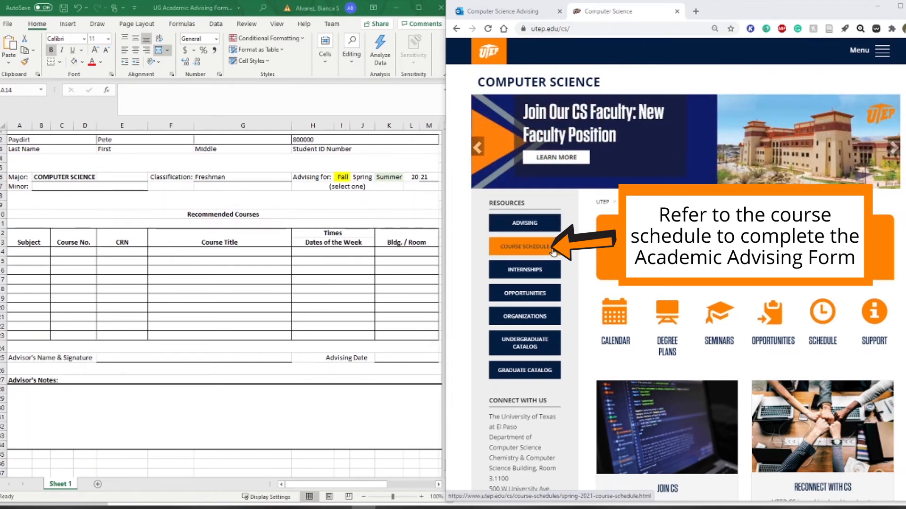
- Add CS 1301, CRN 25191, MW 10:30am-11:30a, Online from the Spring 2021 schedule
{"action": "left_click", "coordinate": [523, 247]}
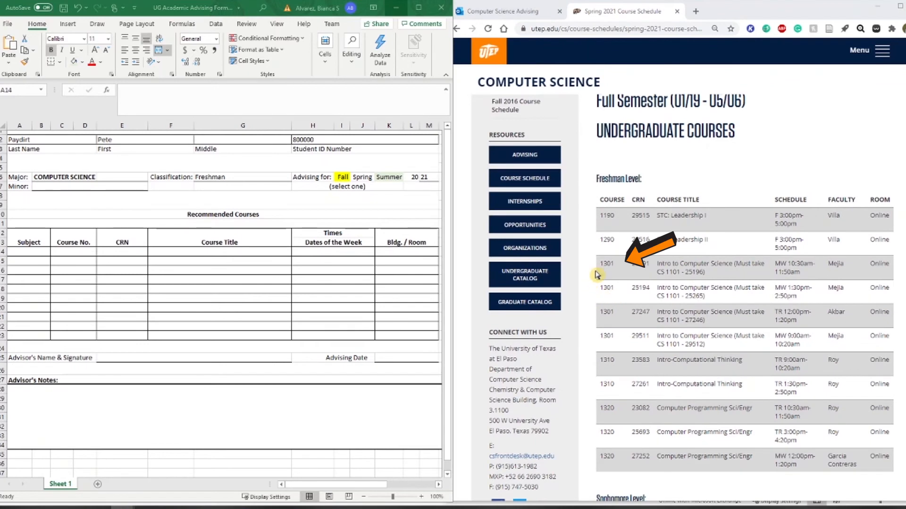
{"action": "mouse_move", "coordinate": [524, 275]}
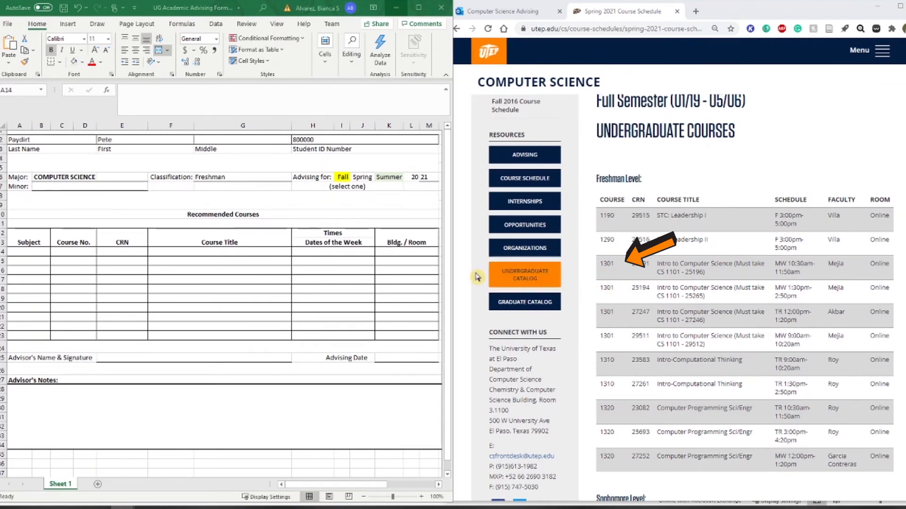
{"action": "type", "text": "1301"}
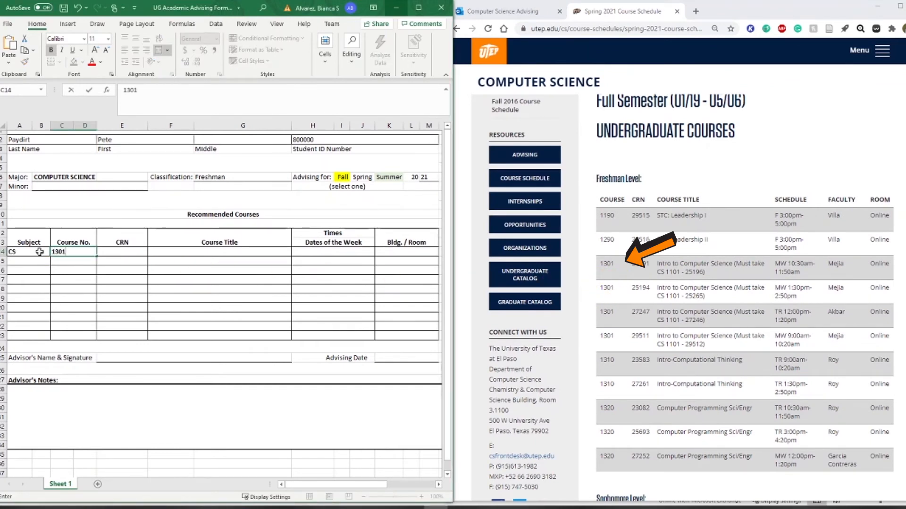
{"action": "type", "text": "25191"}
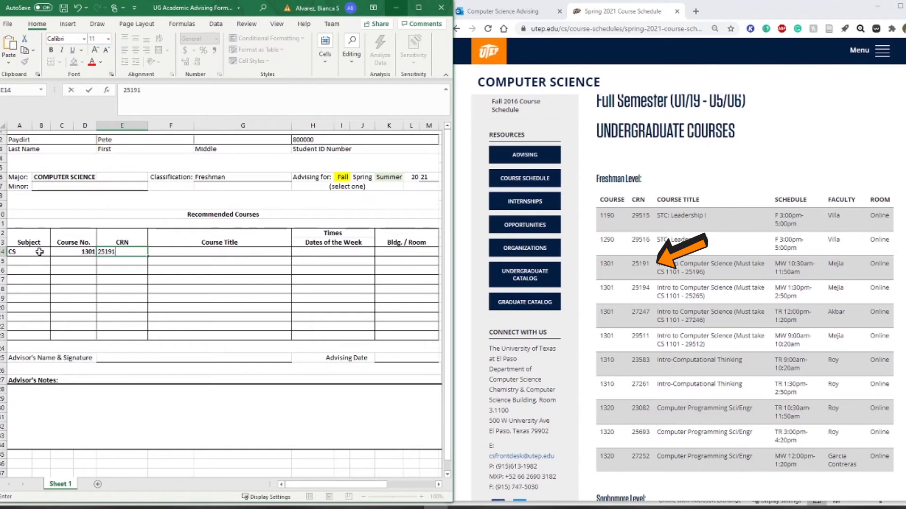
{"action": "type", "text": "MW 10:30am-11:30a"}
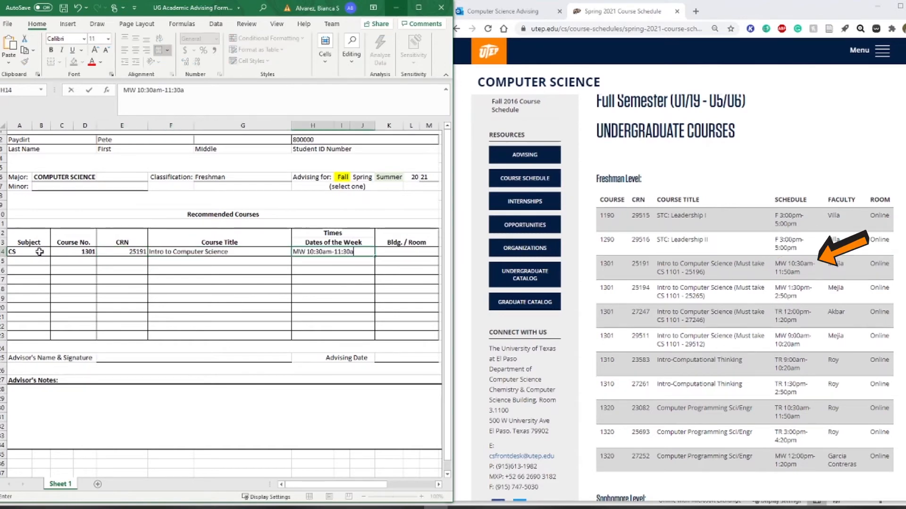
{"action": "type", "text": "Online"}
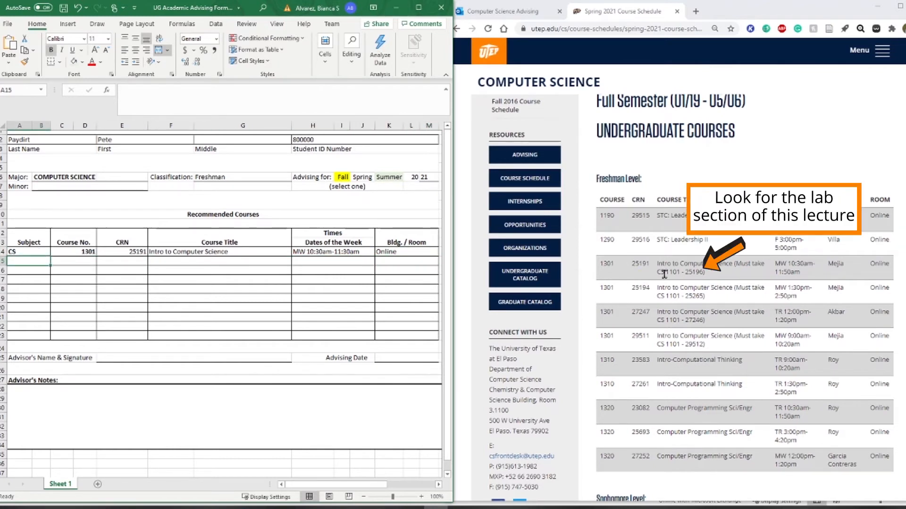
{"action": "mouse_move", "coordinate": [691, 281]}
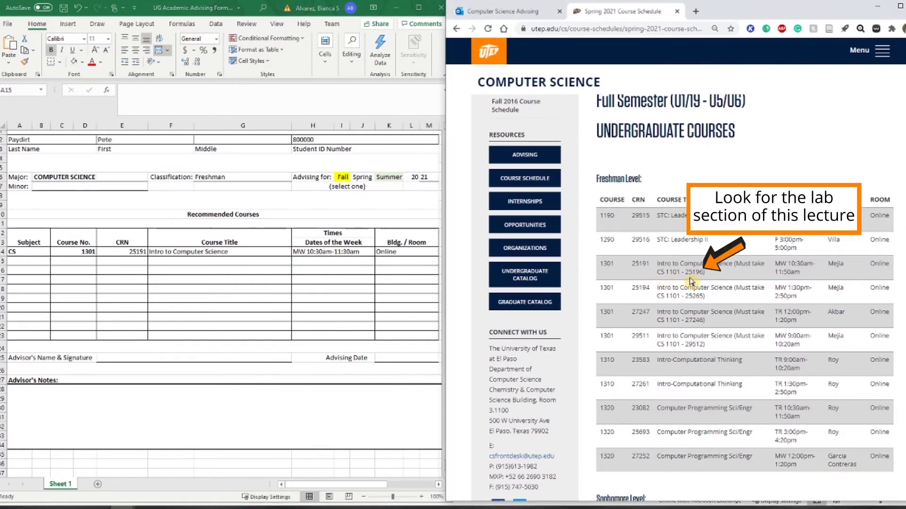
{"action": "mouse_move", "coordinate": [695, 282]}
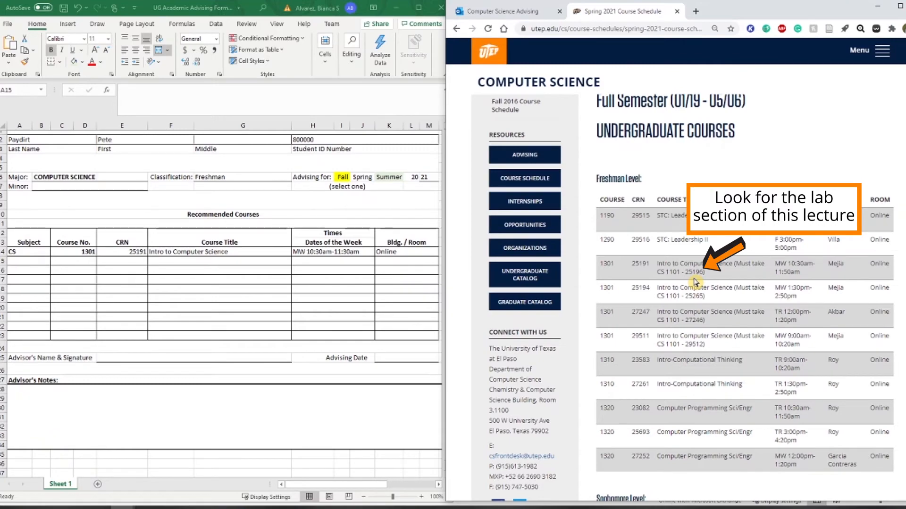
- Add the CS 1101 Intro to Computer Science Lab row with CRN 25196
{"action": "scroll", "scroll_direction": "down", "scroll_amount": 3}
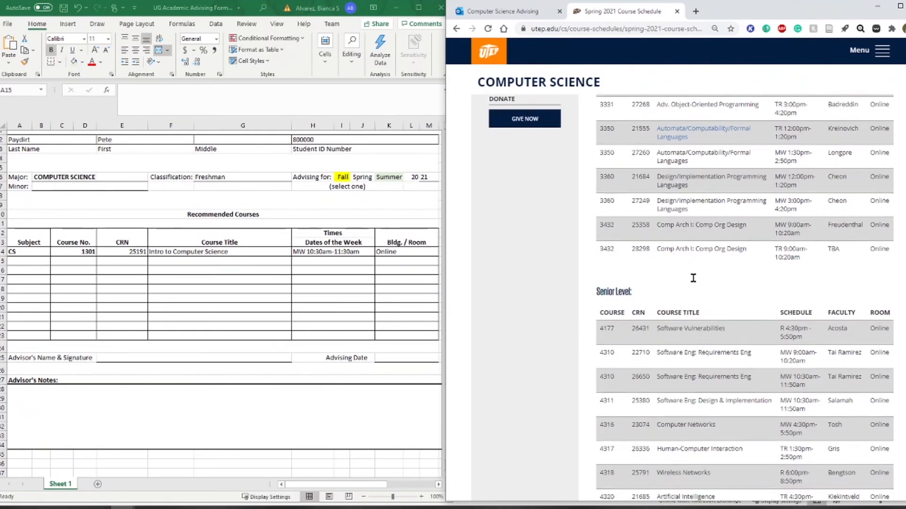
{"action": "scroll", "scroll_direction": "down", "scroll_amount": 3}
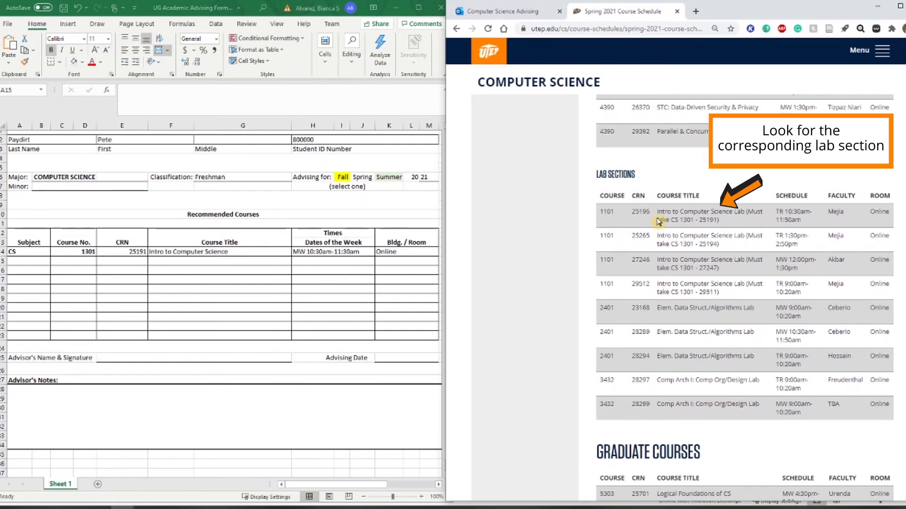
{"action": "mouse_move", "coordinate": [634, 222]}
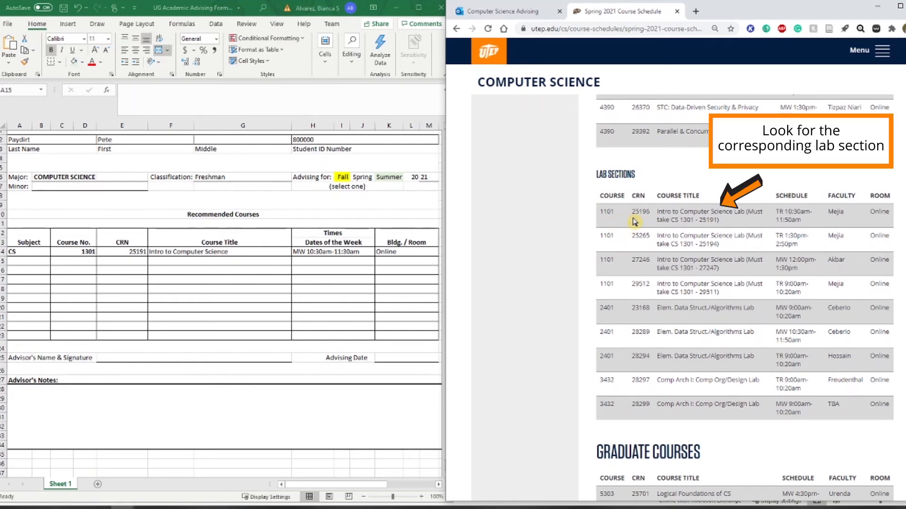
{"action": "type", "text": "CS"}
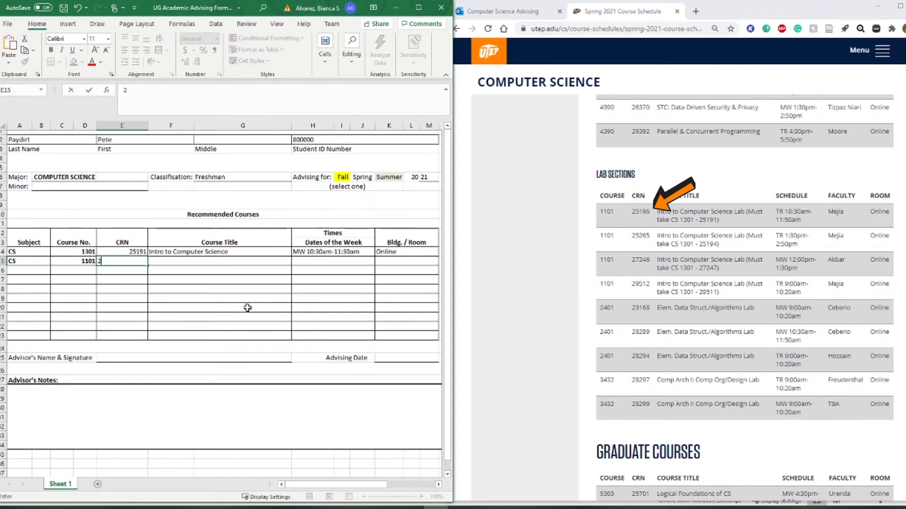
{"action": "type", "text": "25196"}
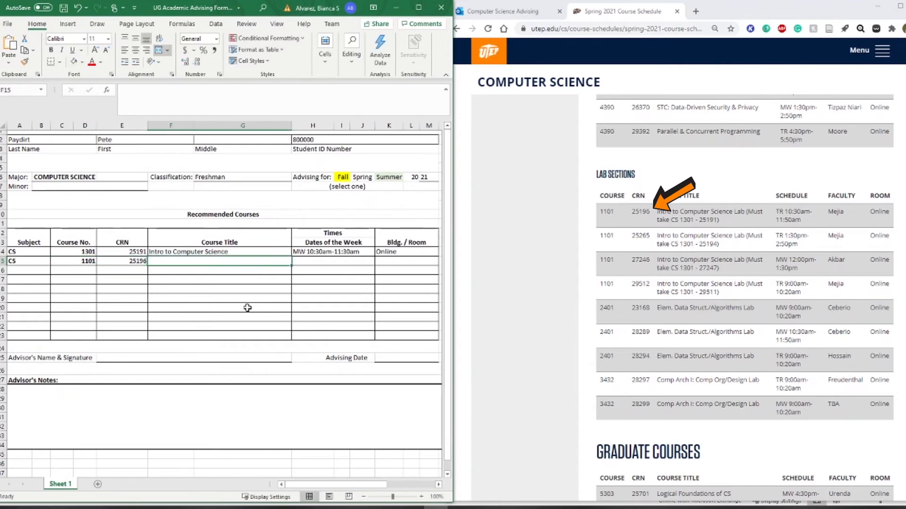
{"action": "type", "text": "Intro to Computer Science Lab"}
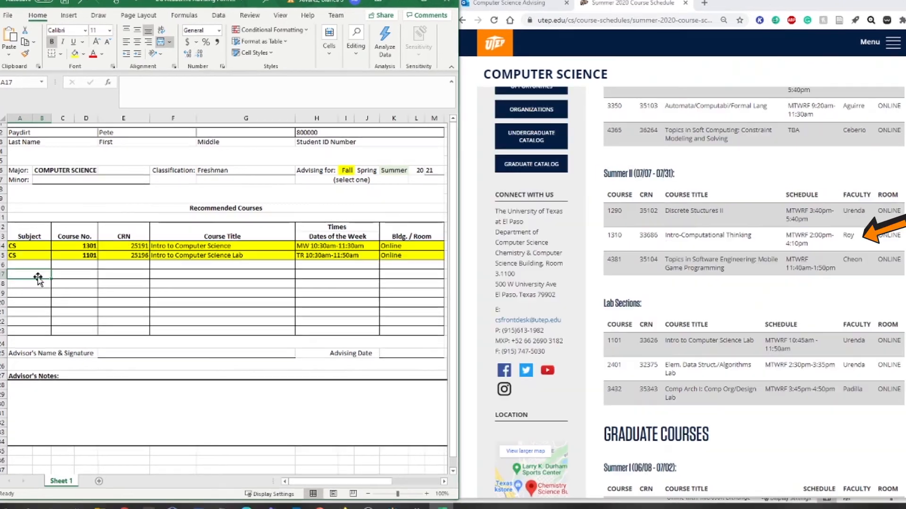
- Start a third recommended-course row with subject CS and course number 338
{"action": "type", "text": "CS"}
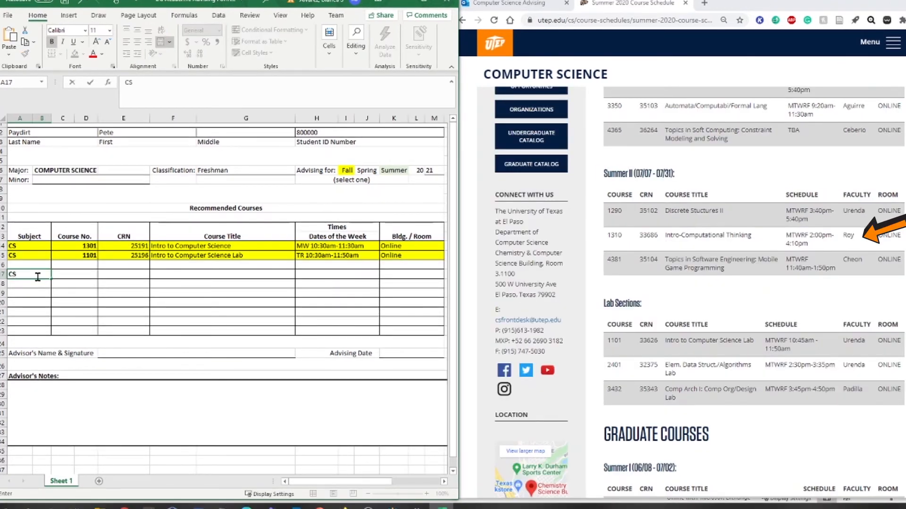
{"action": "type", "text": "338"}
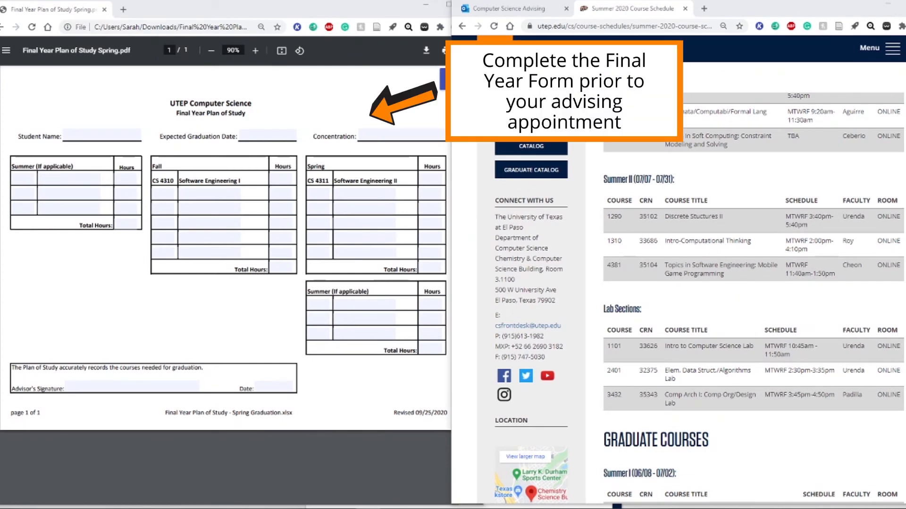
- Enter student name 'Paydirt Pe', graduation date Spring 2022, and the course Computer Networks
{"action": "left_click", "coordinate": [101, 135]}
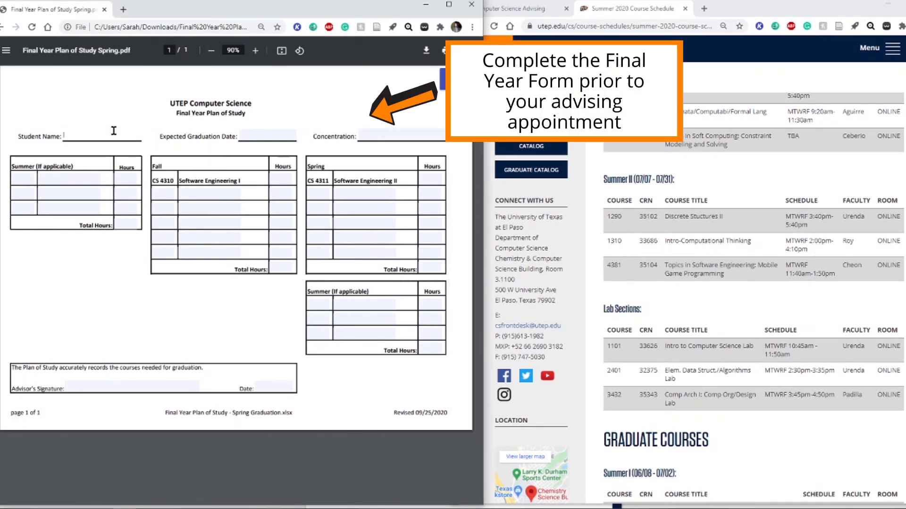
{"action": "type", "text": "Paydirt Pete"}
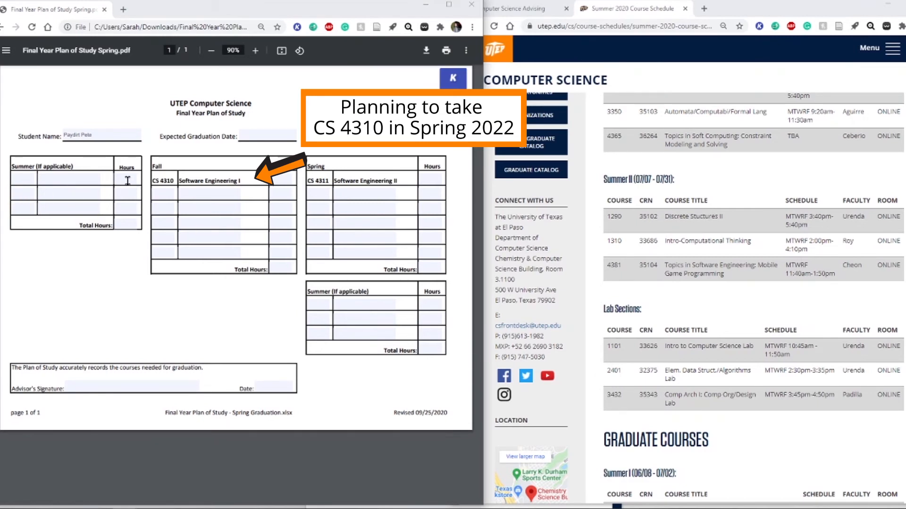
{"action": "type", "text": "Spring 2022"}
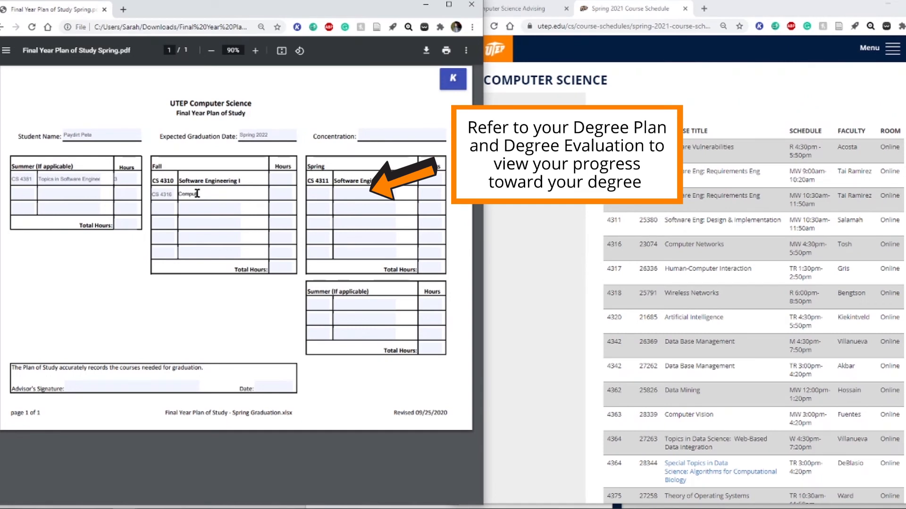
{"action": "type", "text": "Computer Networks"}
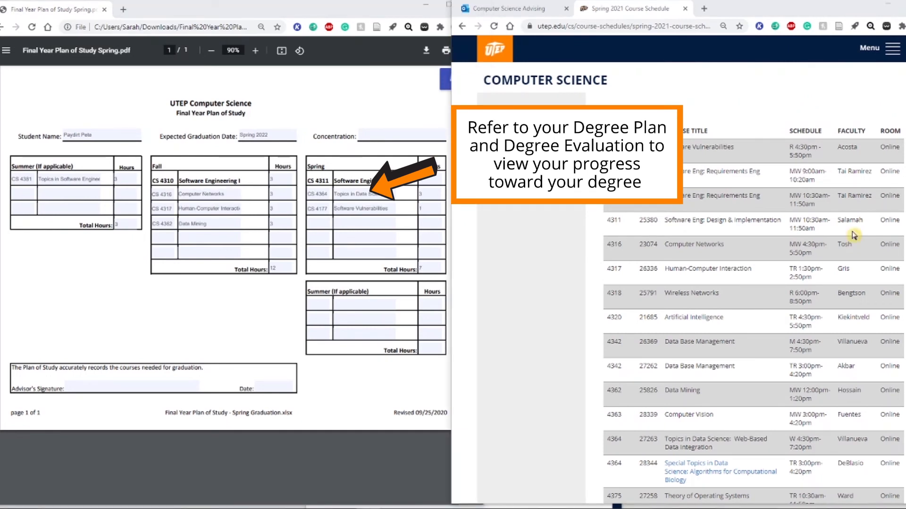
{"action": "mouse_move", "coordinate": [75, 242]}
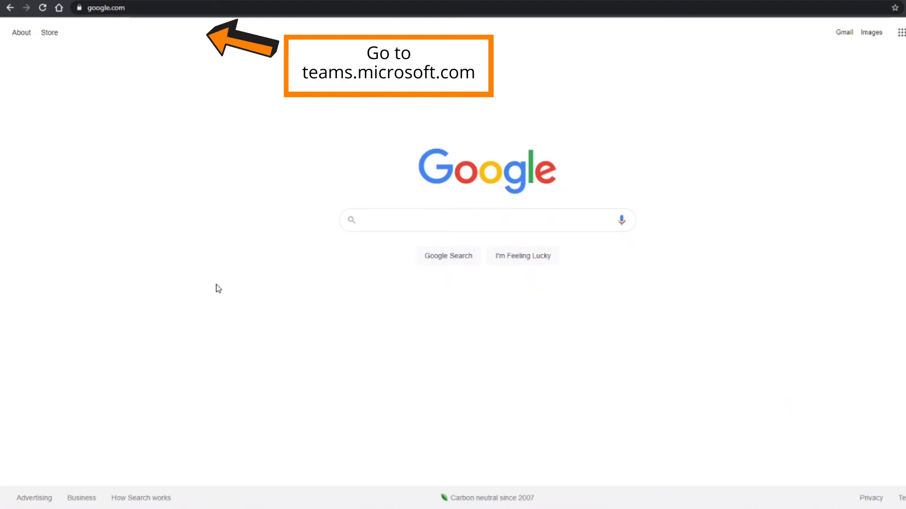
{"action": "left_click", "coordinate": [106, 8]}
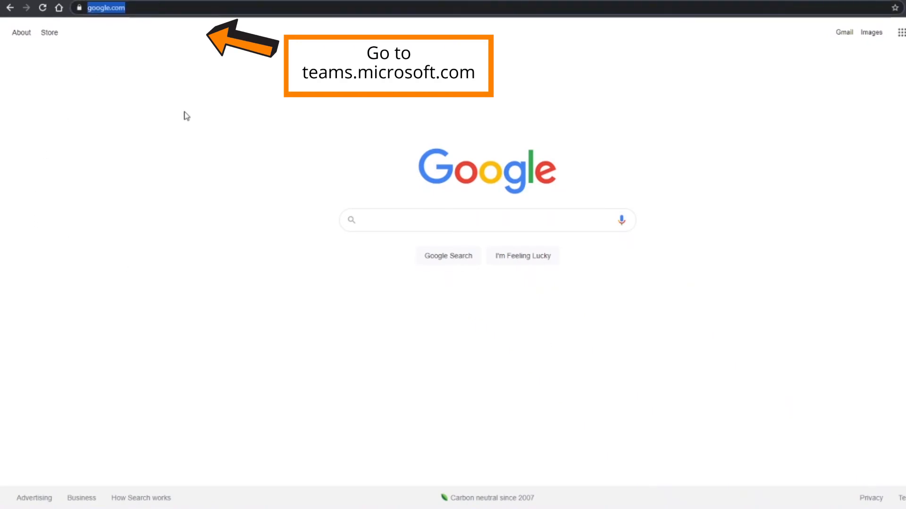
{"action": "type", "text": "teams.microsoft.com%2Fgo&state=532c8cf2-1980-4ccb-90f4-fe2c58e2645b&&client..."}
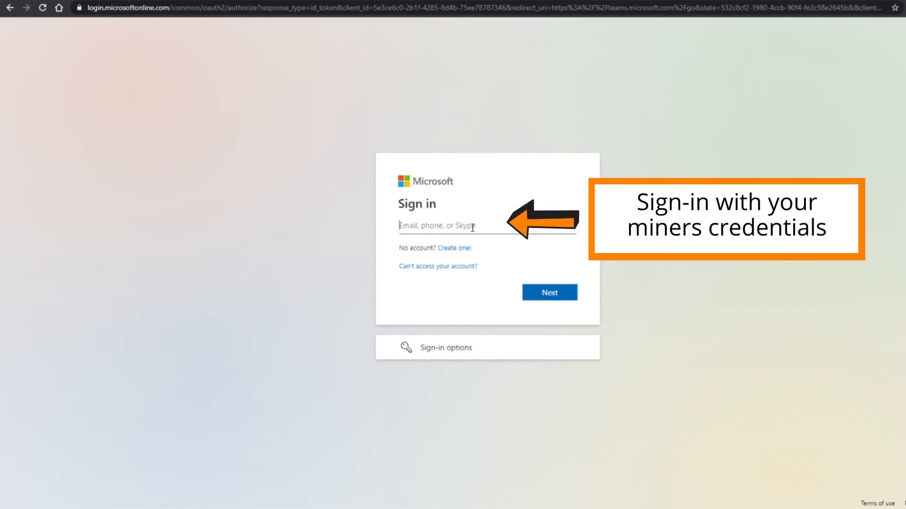
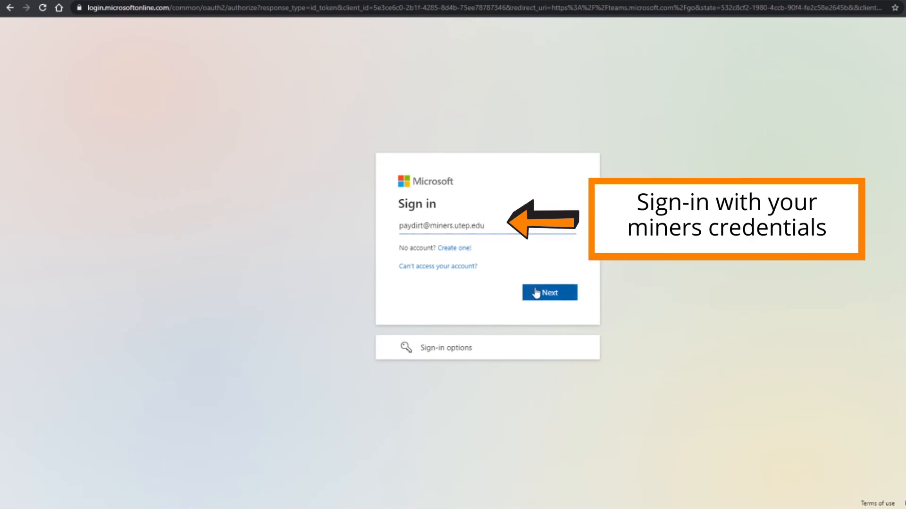
{"action": "left_click", "coordinate": [548, 293]}
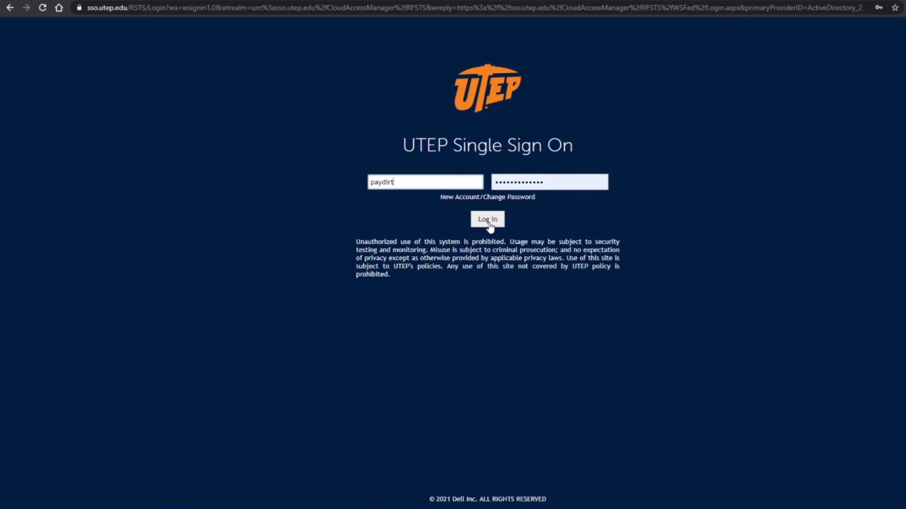
- Log in through UTEP single sign-on and start downloading the Teams Windows app
{"action": "left_click", "coordinate": [487, 219]}
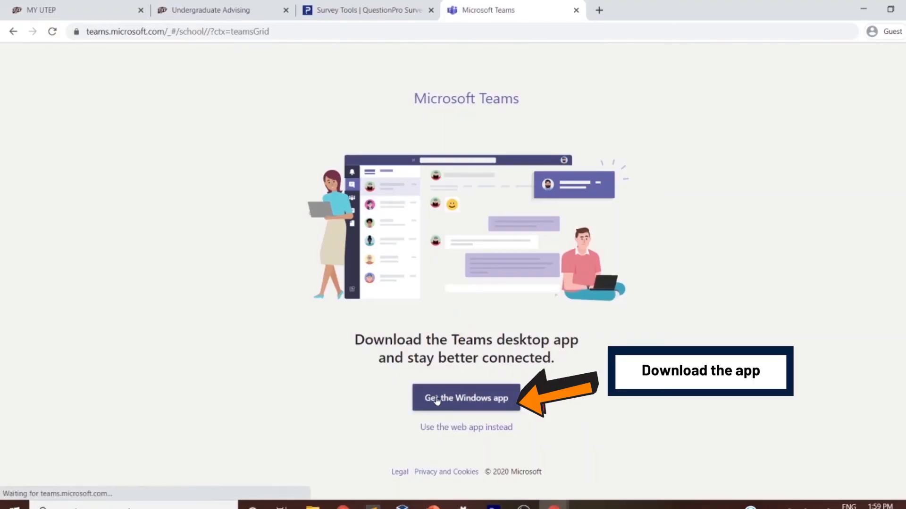
{"action": "left_click", "coordinate": [465, 398]}
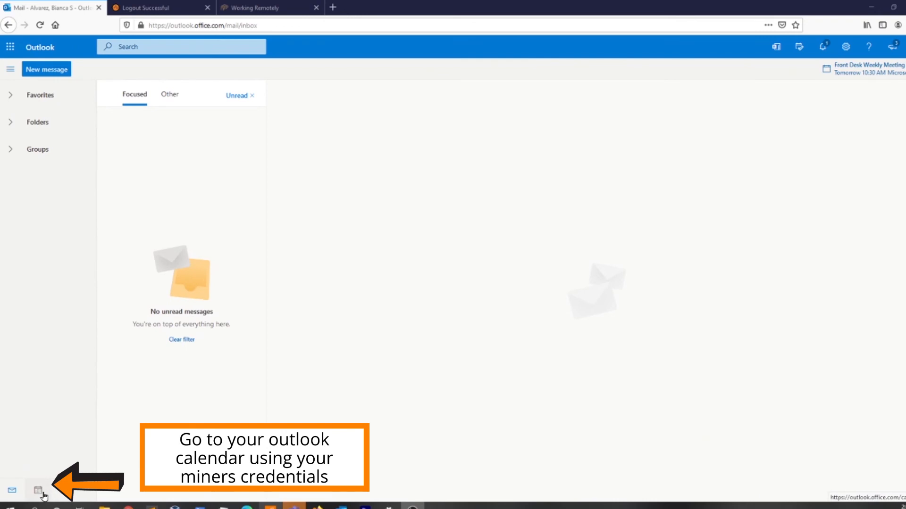
- Open the March 19 Dr. Mejia advising event's full details with its Teams meeting link
{"action": "left_click", "coordinate": [38, 491]}
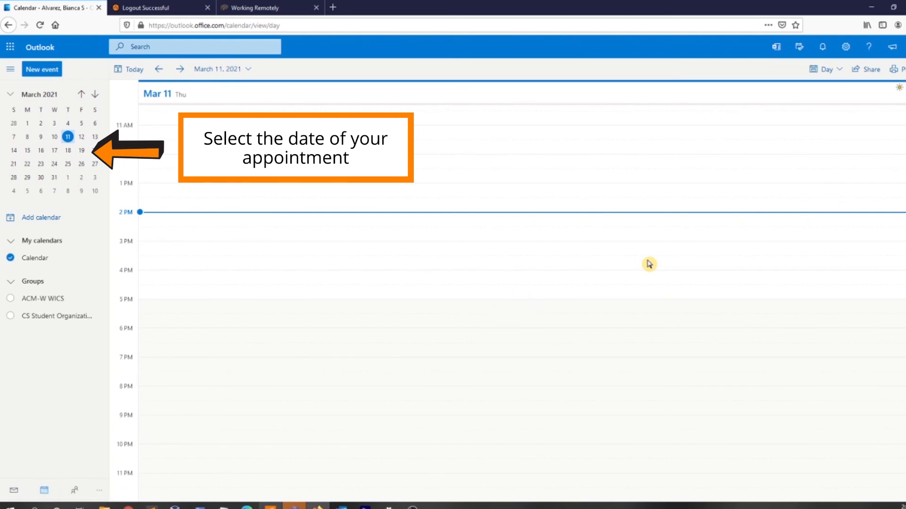
{"action": "mouse_move", "coordinate": [81, 151]}
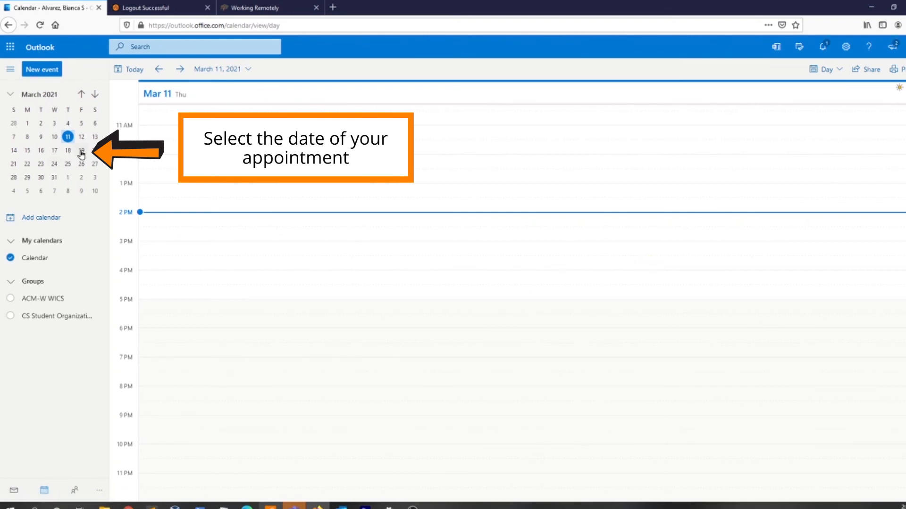
{"action": "left_click", "coordinate": [81, 150]}
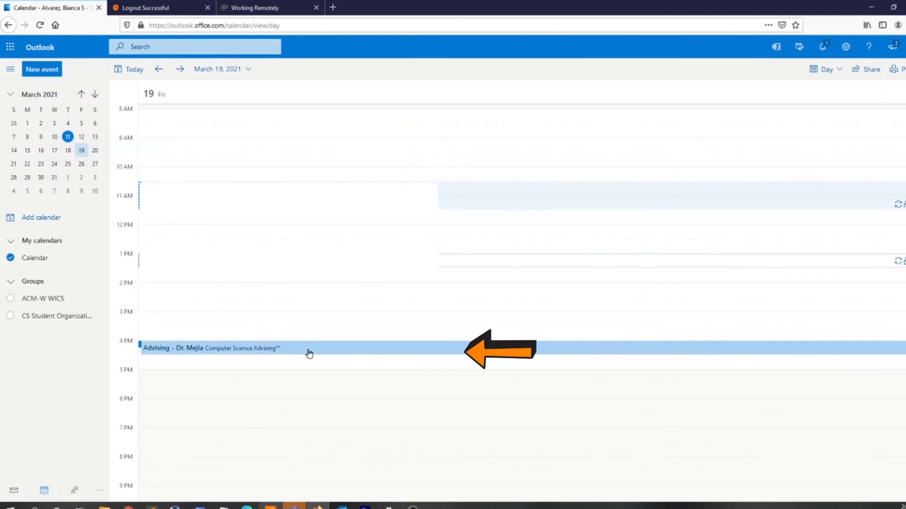
{"action": "left_click", "coordinate": [232, 348]}
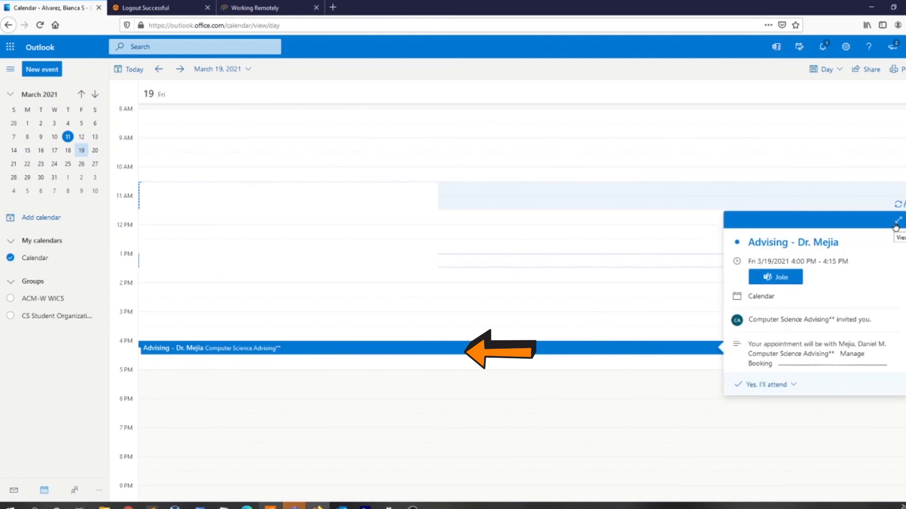
{"action": "left_click", "coordinate": [899, 220]}
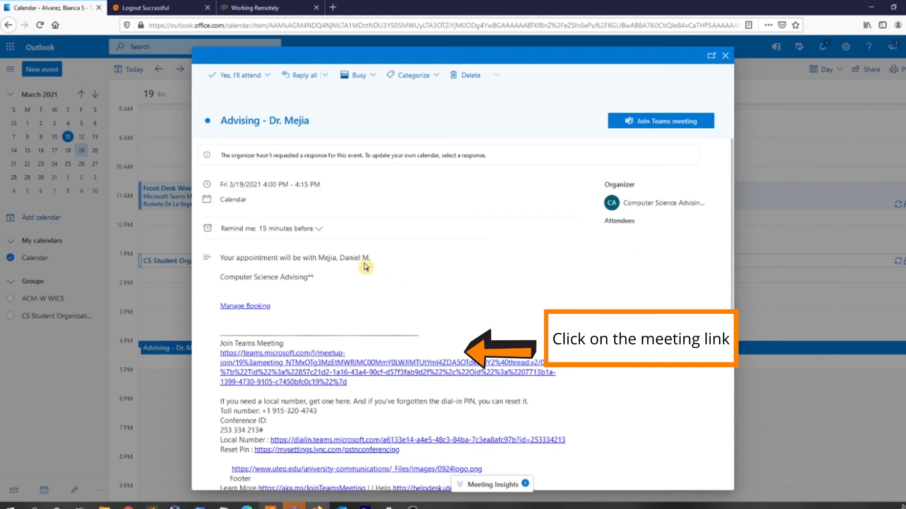
{"action": "mouse_move", "coordinate": [284, 198]}
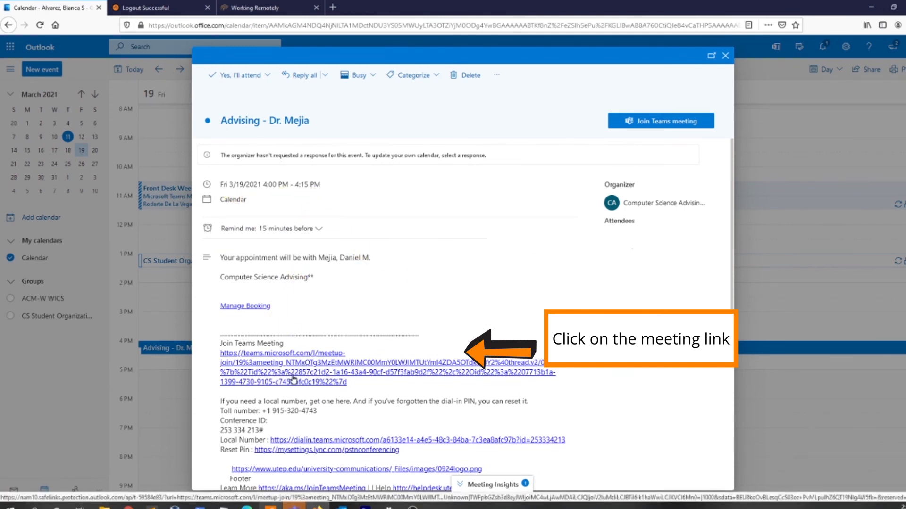
{"action": "mouse_move", "coordinate": [318, 376]}
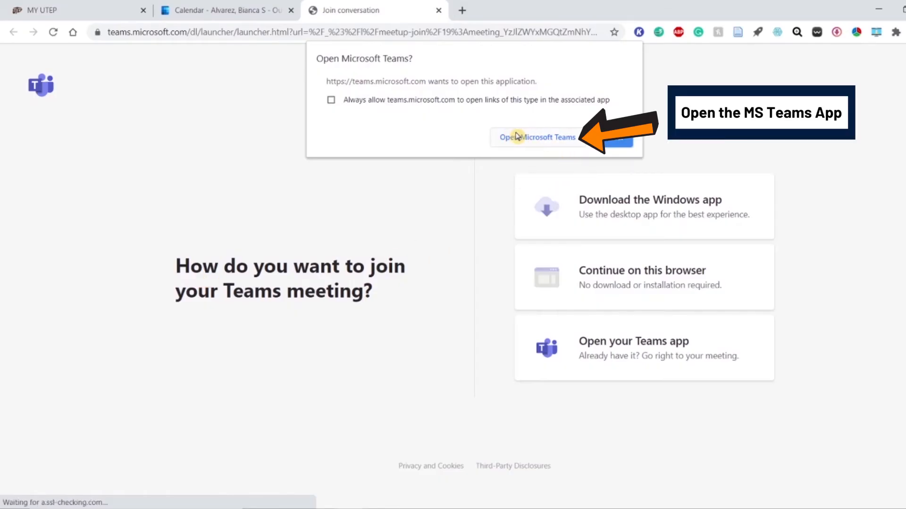
- Join the advising meeting in the Teams desktop app, view the meeting chat, then close the window
{"action": "left_click", "coordinate": [536, 137]}
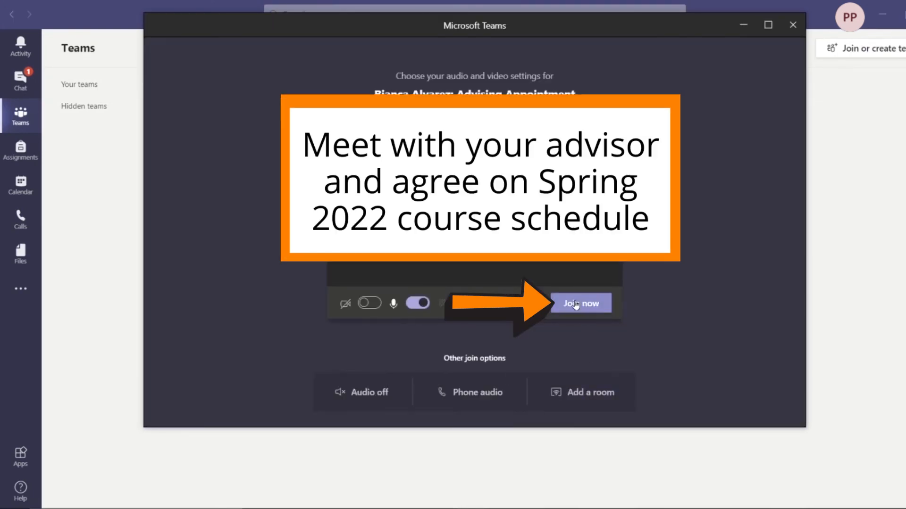
{"action": "left_click", "coordinate": [580, 303]}
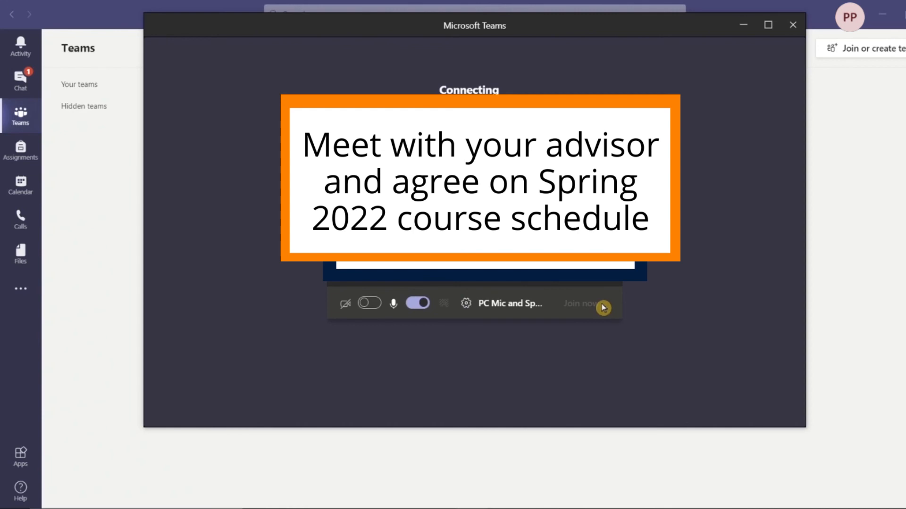
{"action": "left_click", "coordinate": [577, 303]}
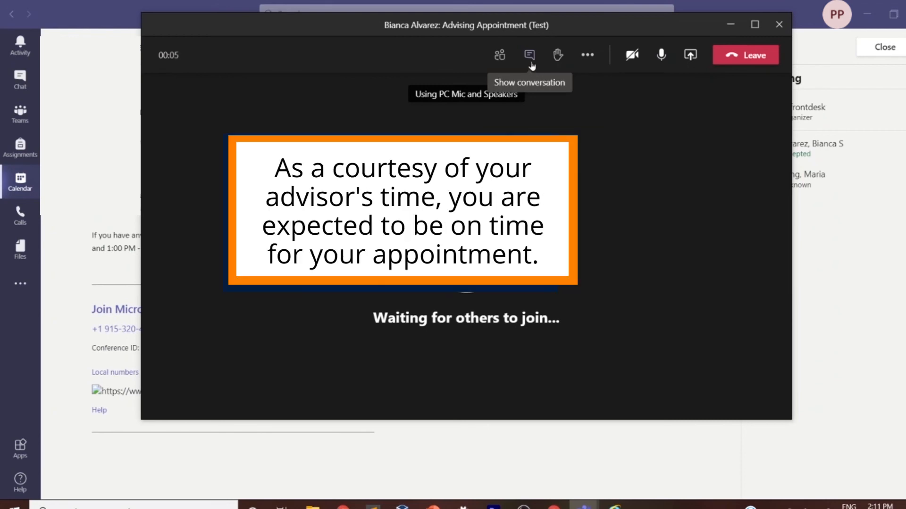
{"action": "left_click", "coordinate": [528, 55]}
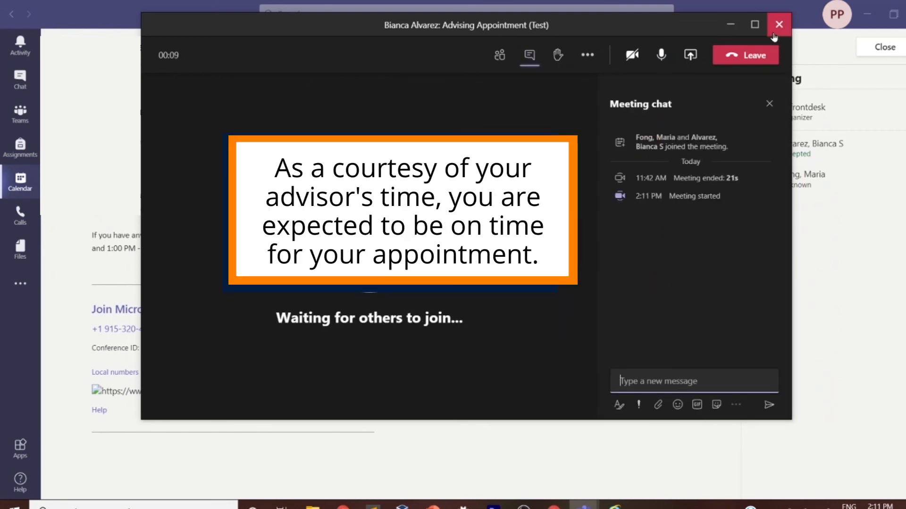
{"action": "left_click", "coordinate": [778, 24]}
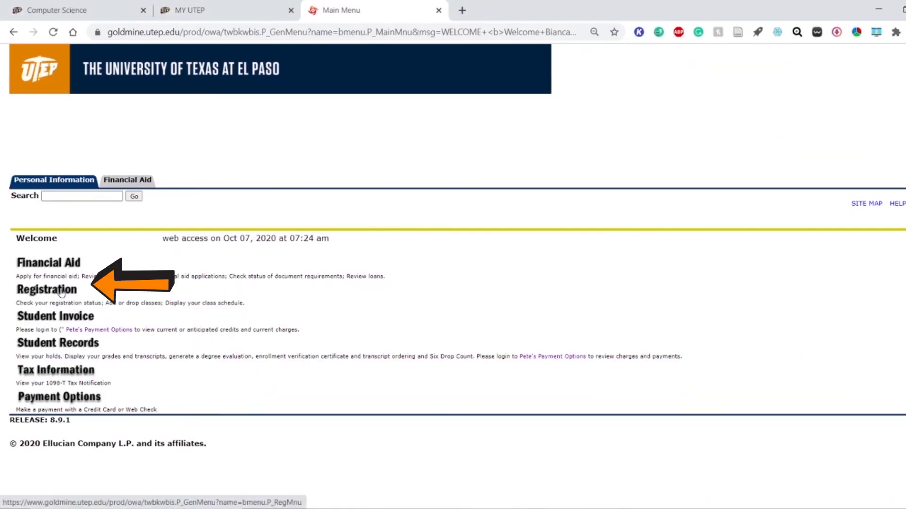
- Open Registration from the Goldmine main menu
{"action": "left_click", "coordinate": [47, 290]}
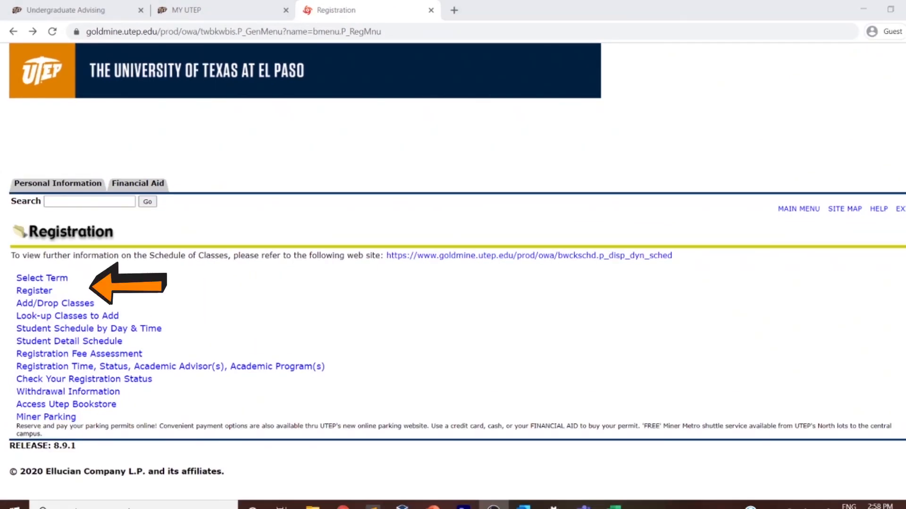